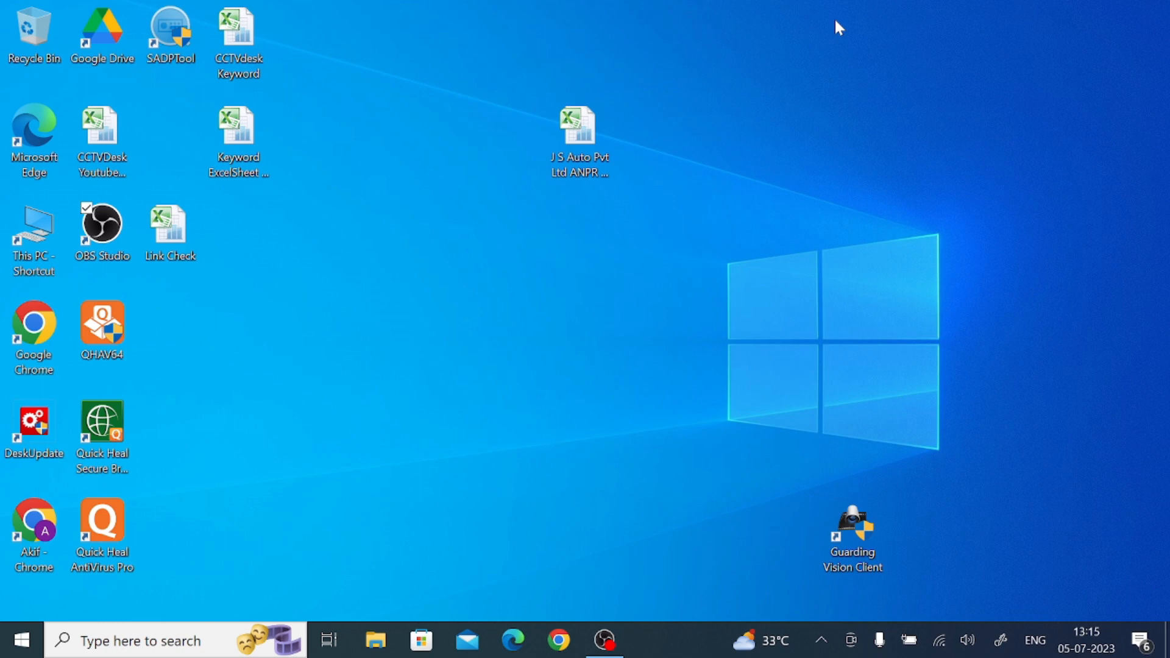
mouse_move(873, 19)
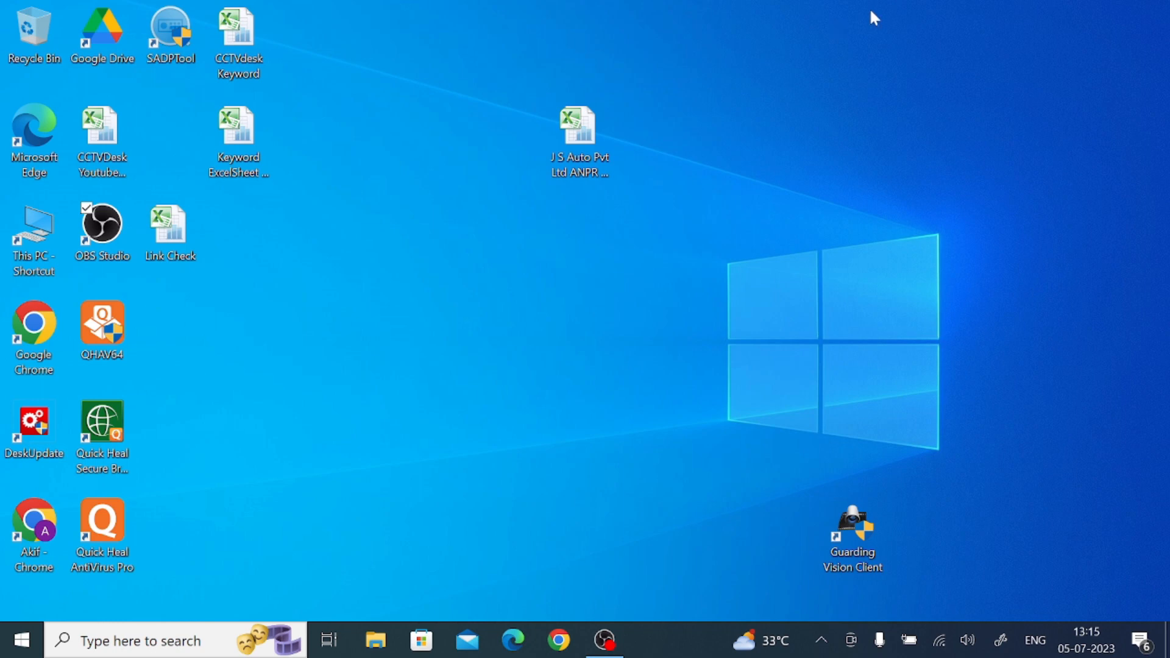
mouse_move(546, 573)
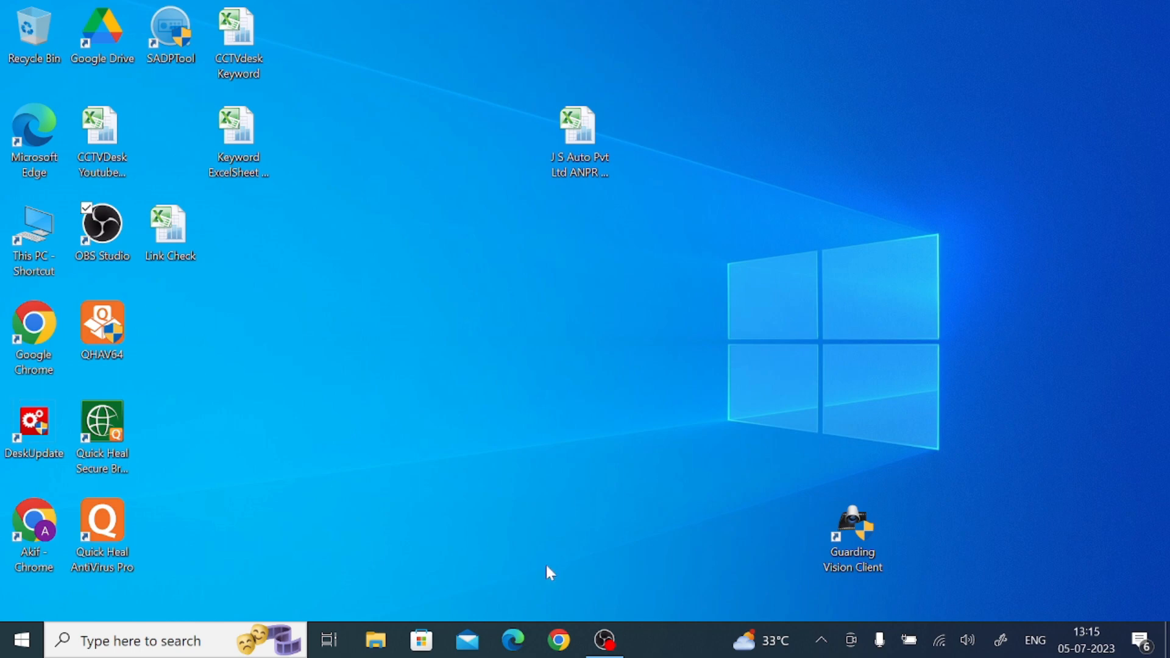
mouse_move(334, 247)
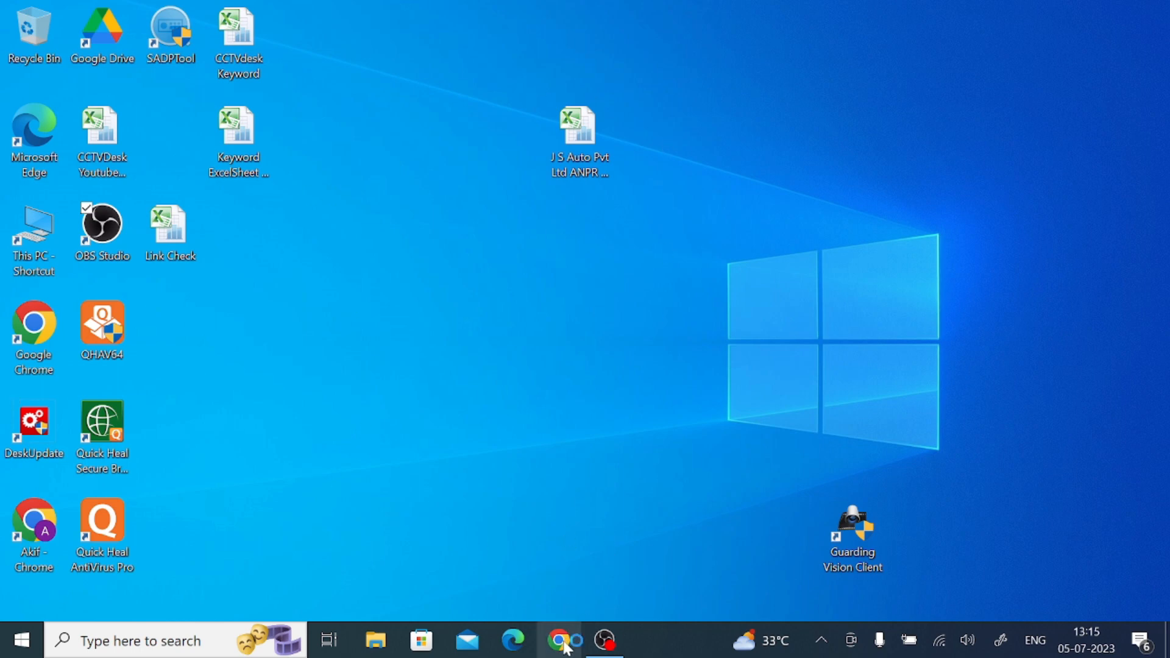
Open the cctvdesk.com Sannce Vision article and scroll to its 'Sannce Vision For PC Windows' button.
left_click(558, 639)
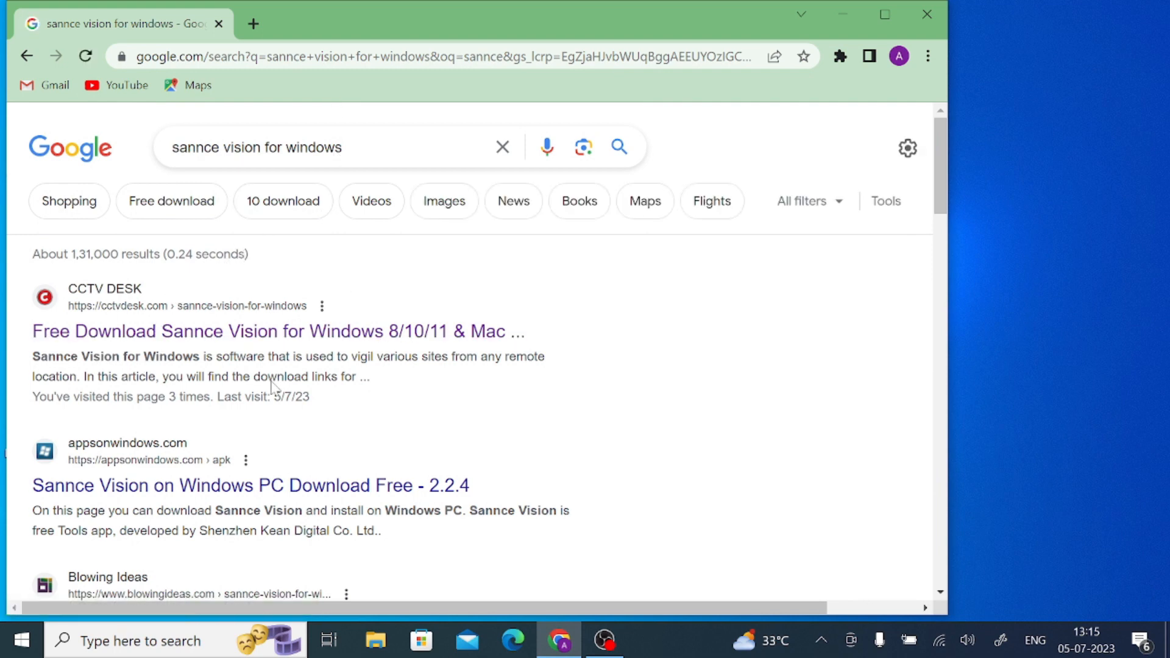
mouse_move(156, 344)
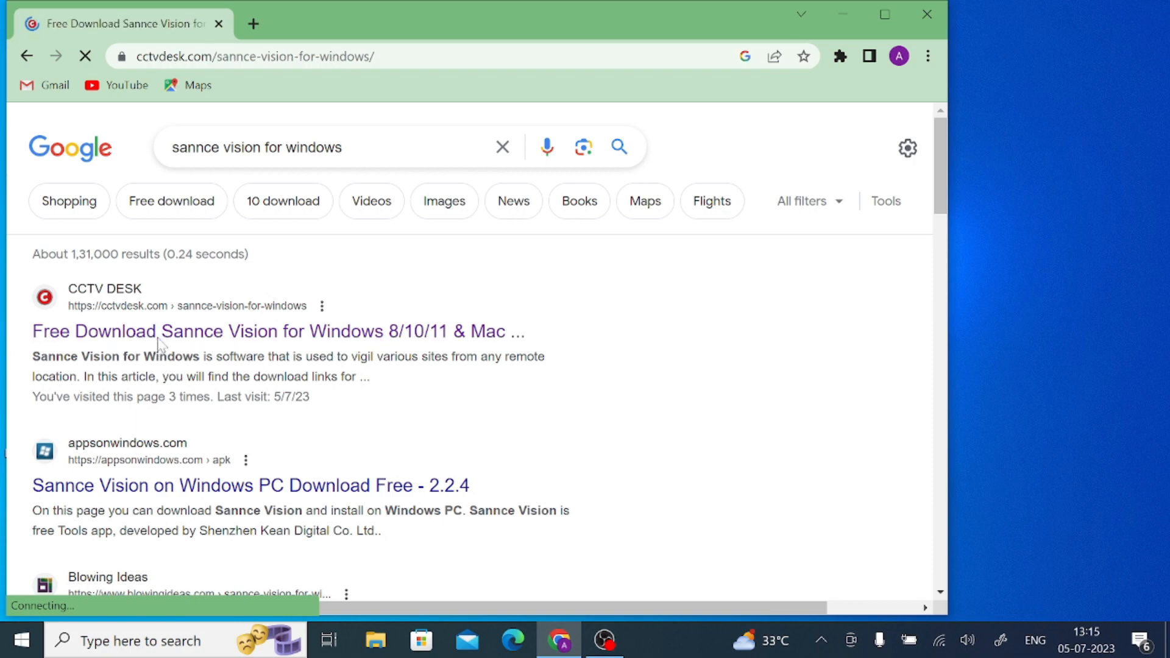
left_click(161, 331)
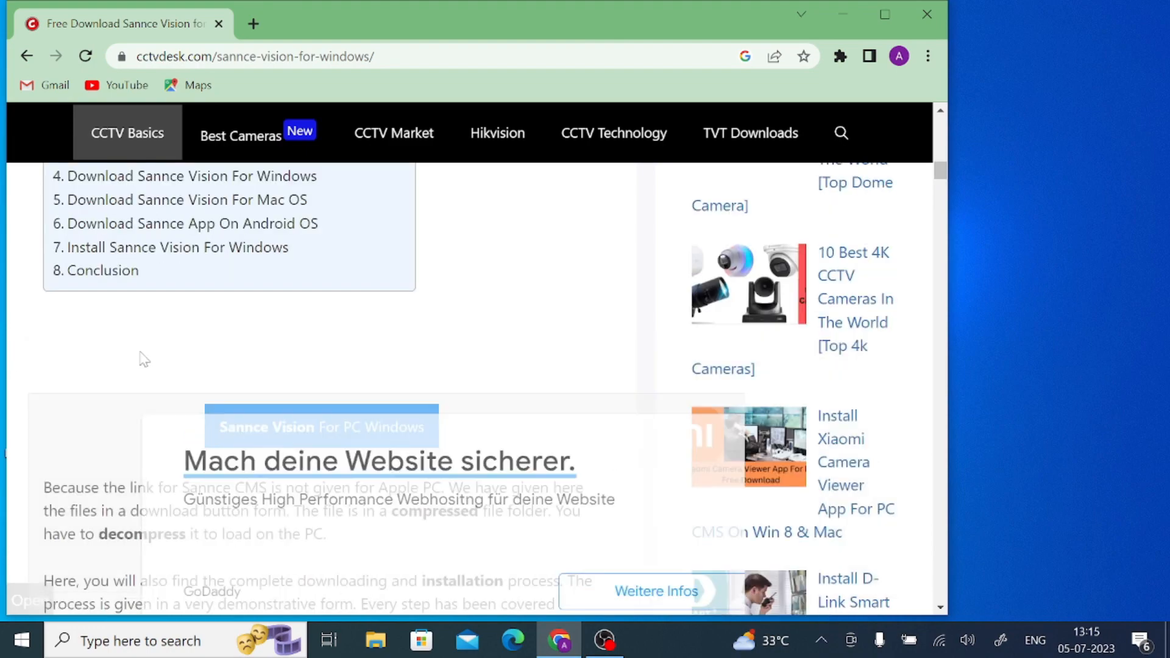
scroll("down", 3)
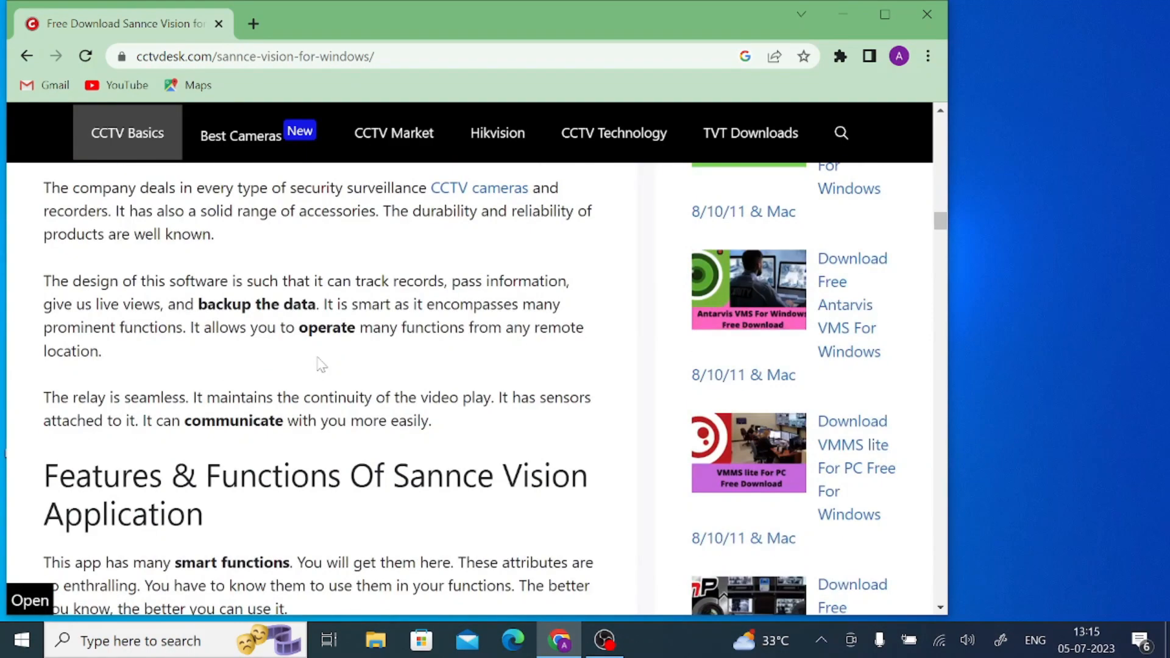
scroll("down", 3)
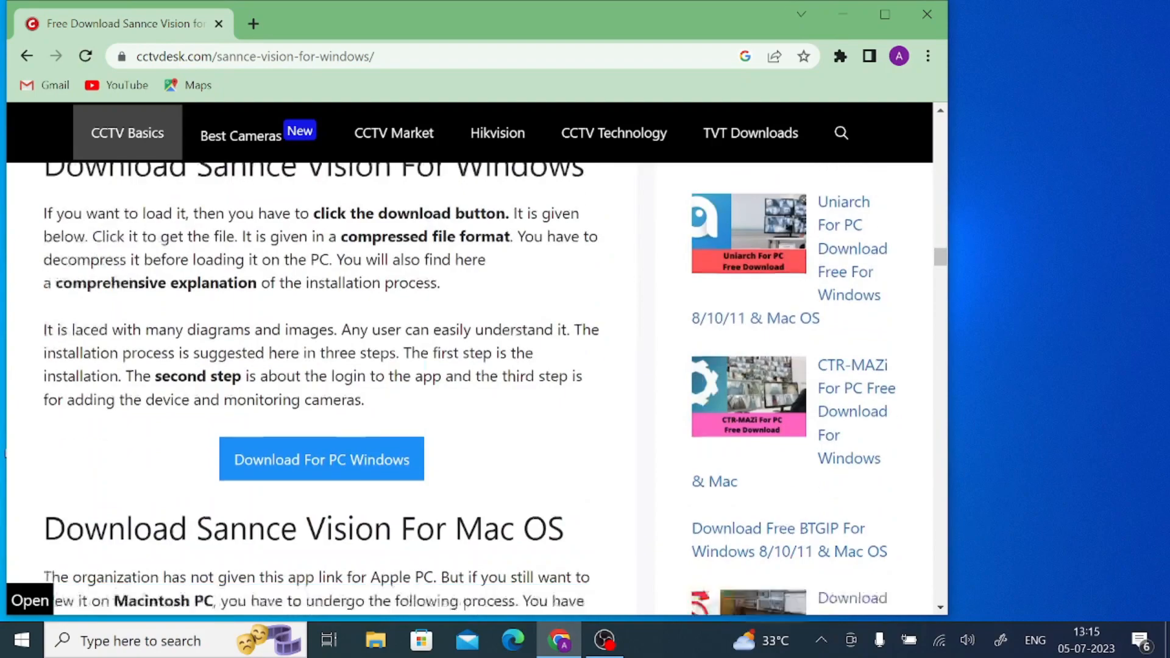
scroll("down", 3)
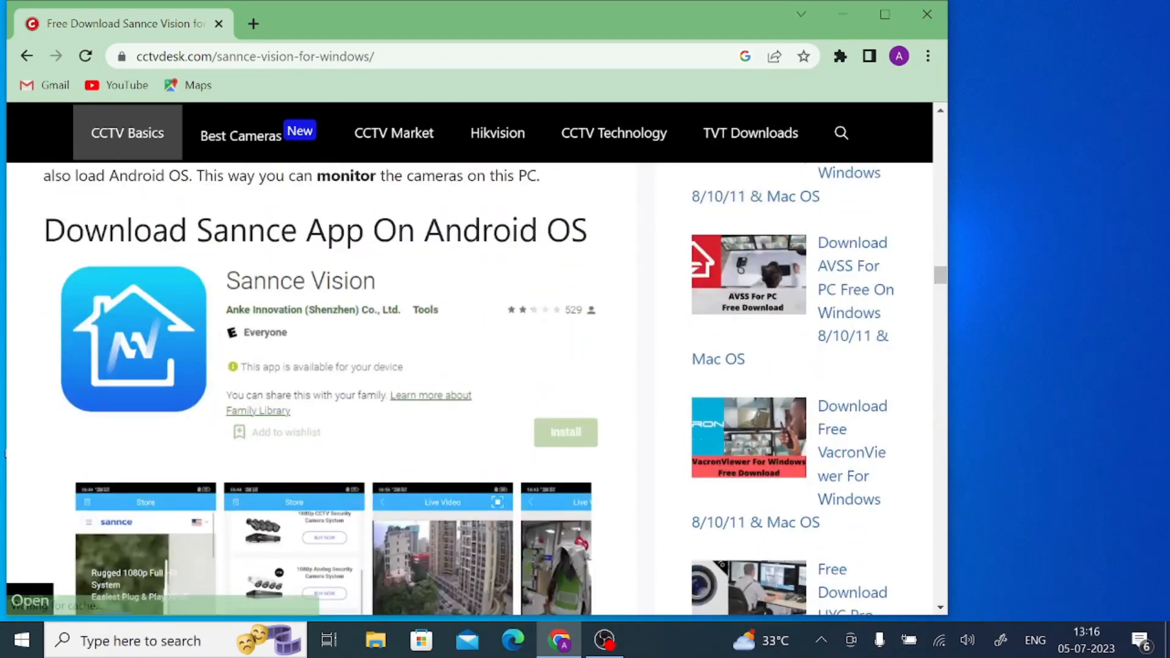
scroll("down", 3)
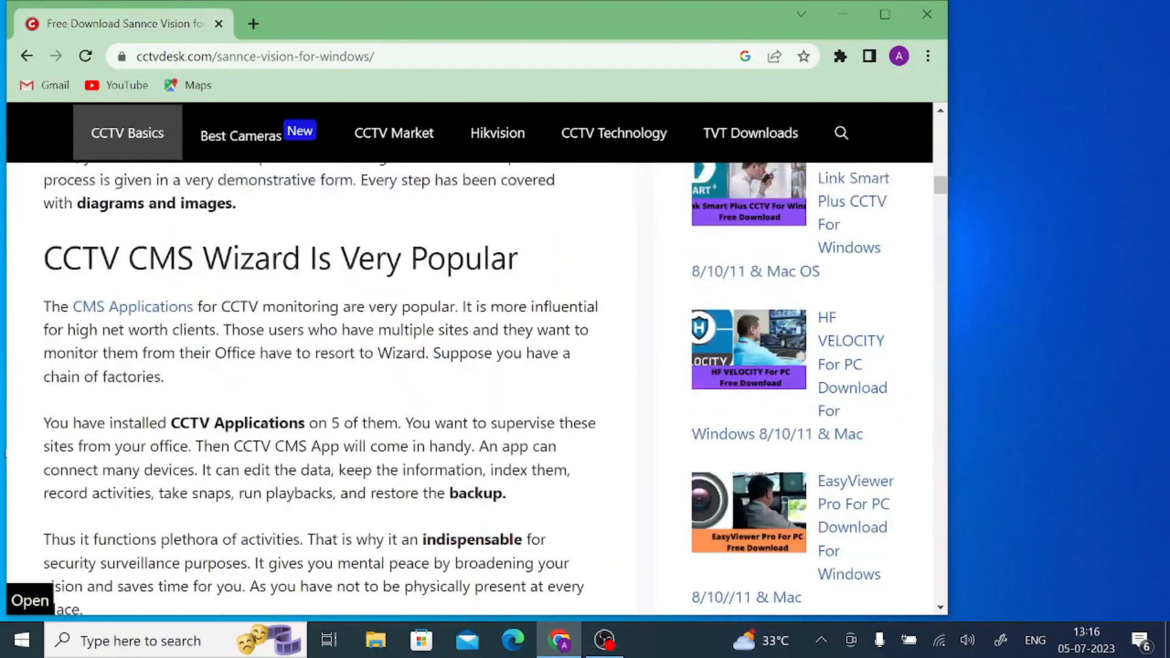
scroll("down", 3)
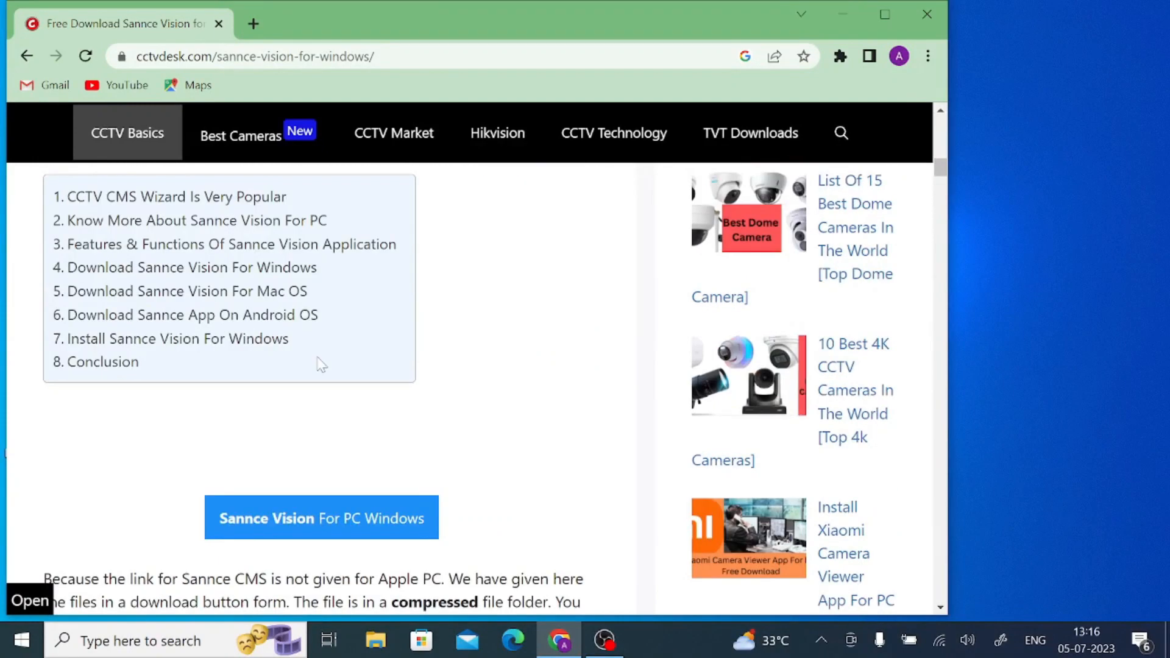
scroll("down", 3)
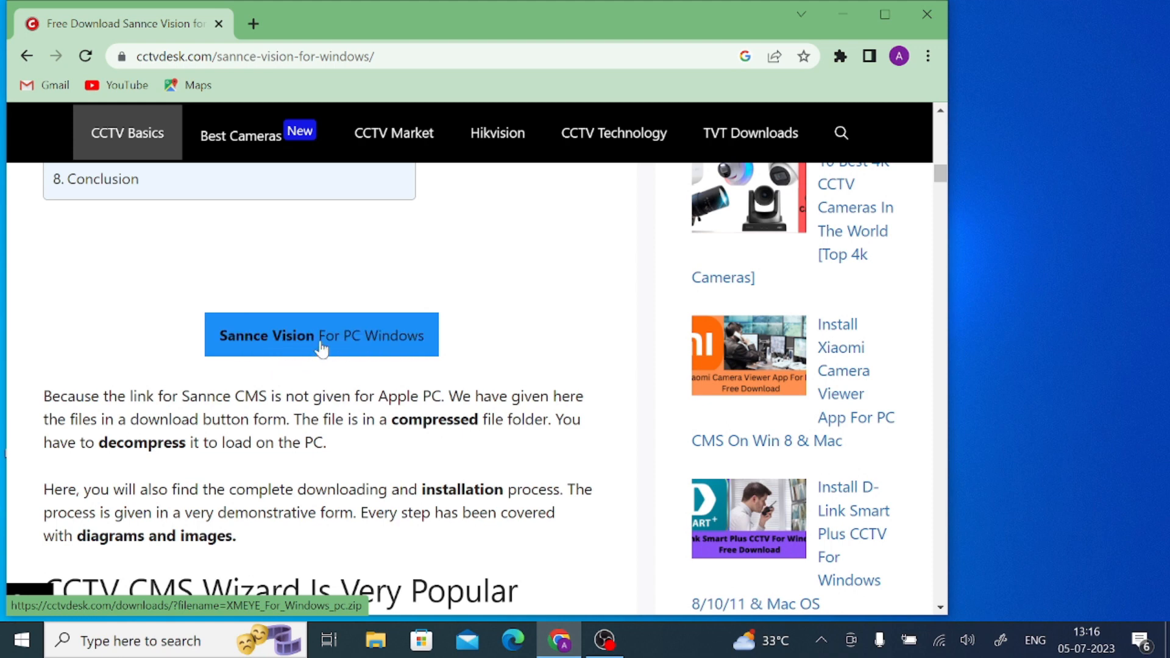
Download XMEYE_For_Windows_pc.zip from the Sannce Vision PC page, then close the WinRAR window and subscription popup.
left_click(322, 335)
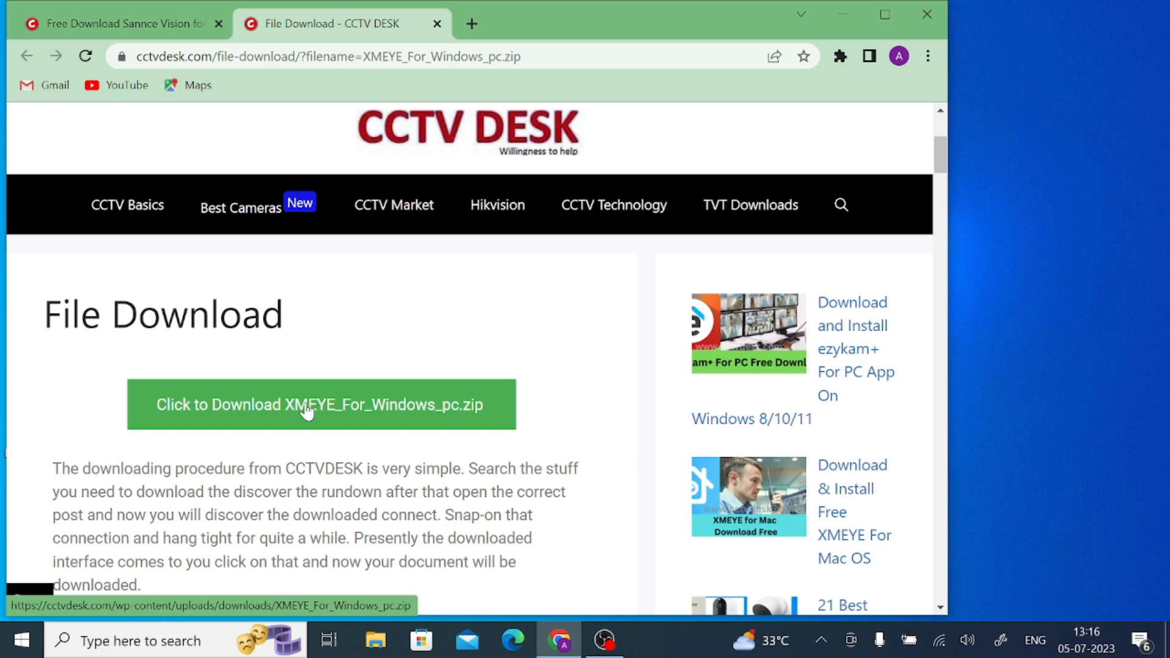
left_click(308, 405)
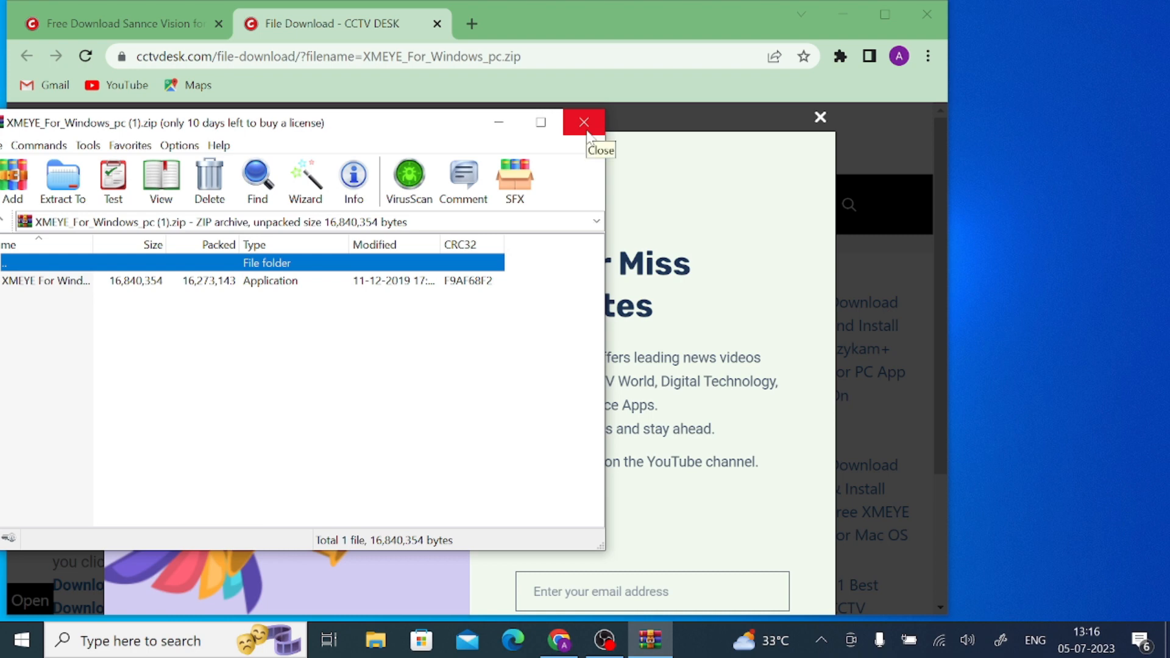
left_click(583, 121)
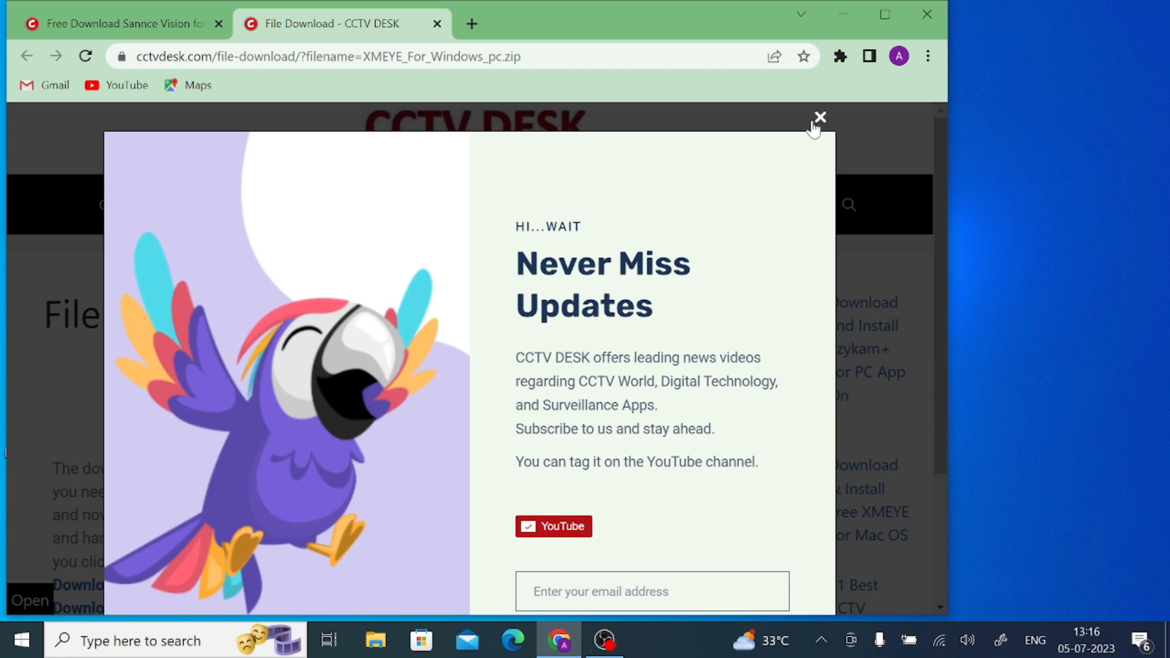
left_click(819, 117)
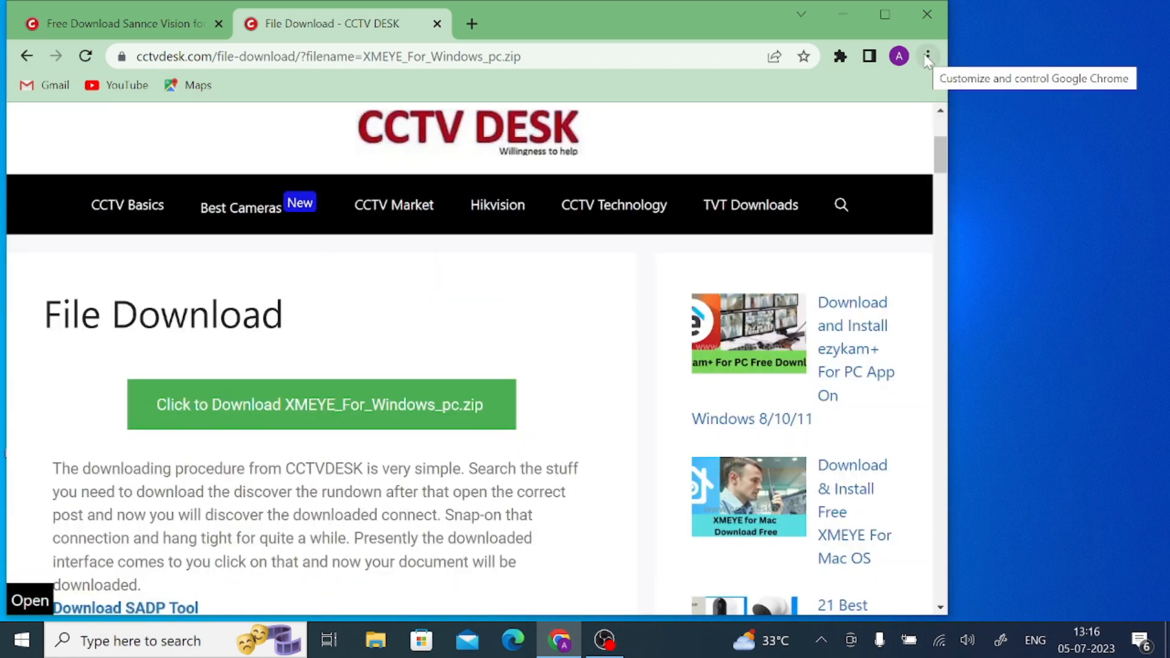
Show Chrome's Downloads and reveal the newest XMEYE_For_Windows_pc (1).zip in its folder.
left_click(927, 56)
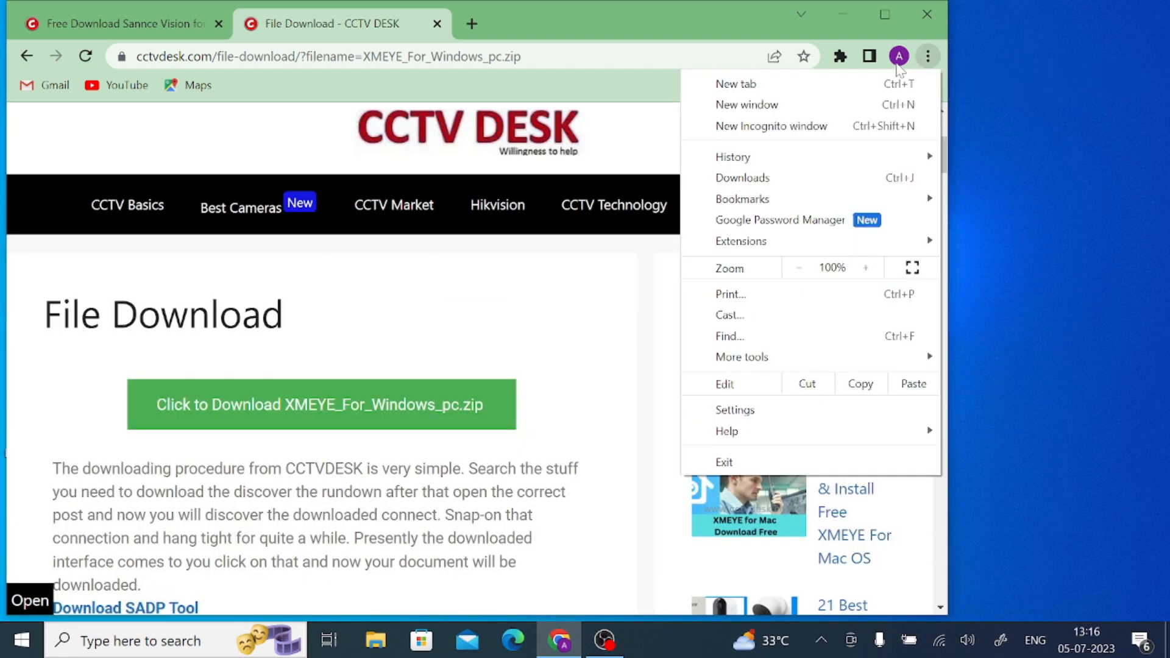
left_click(742, 177)
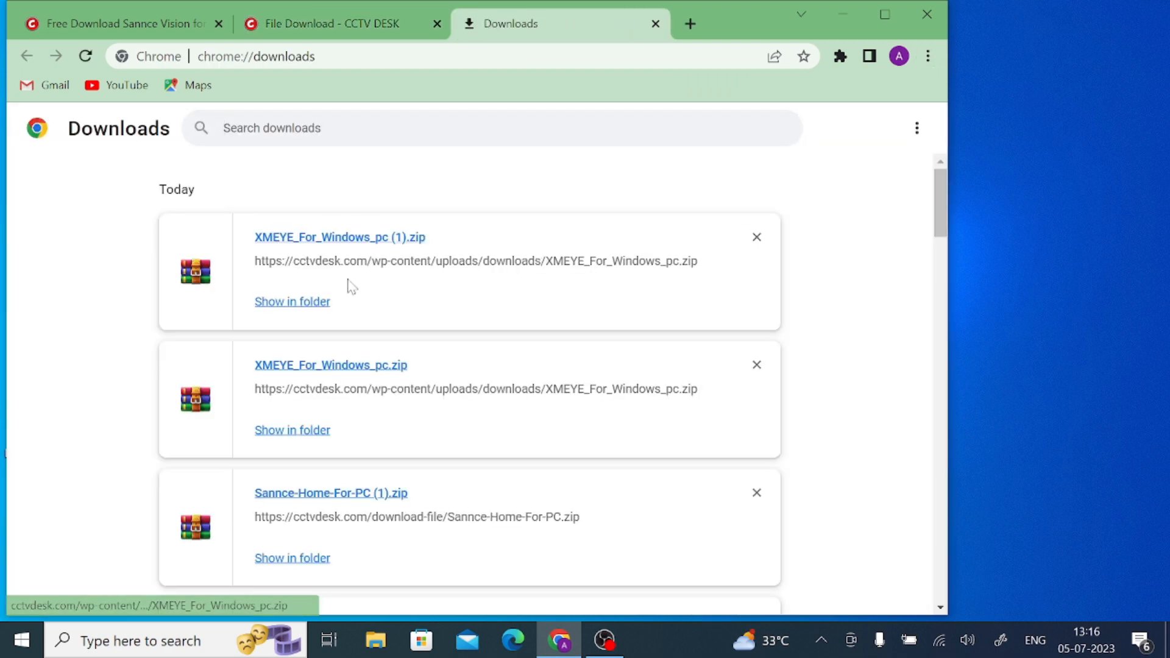
mouse_move(291, 305)
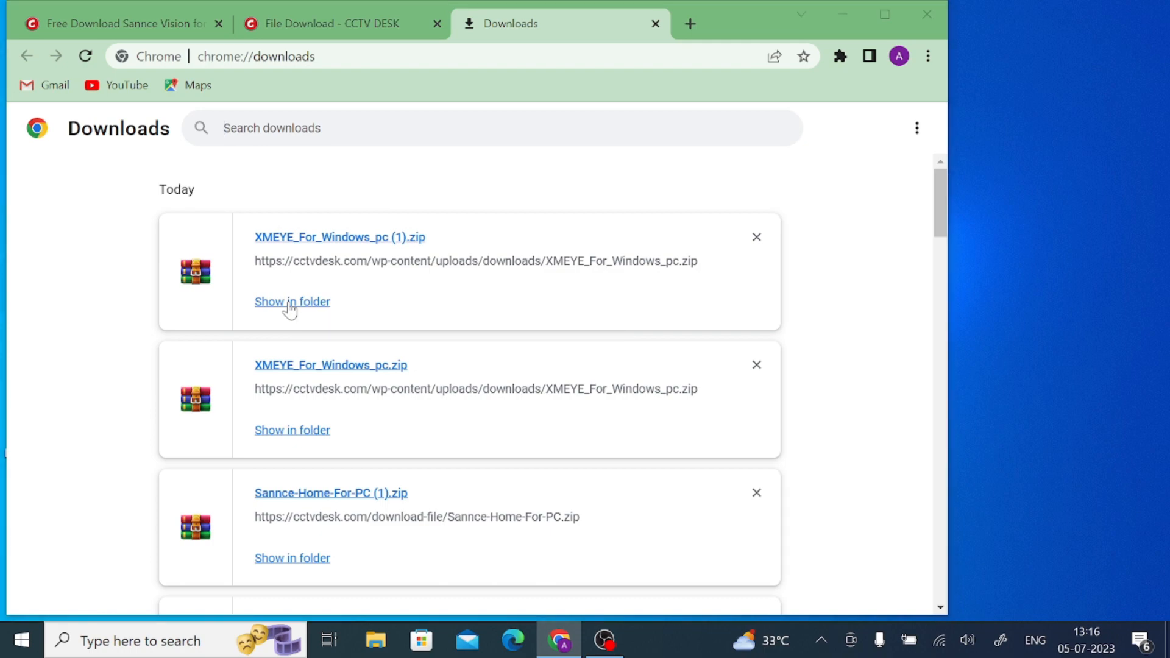
left_click(293, 302)
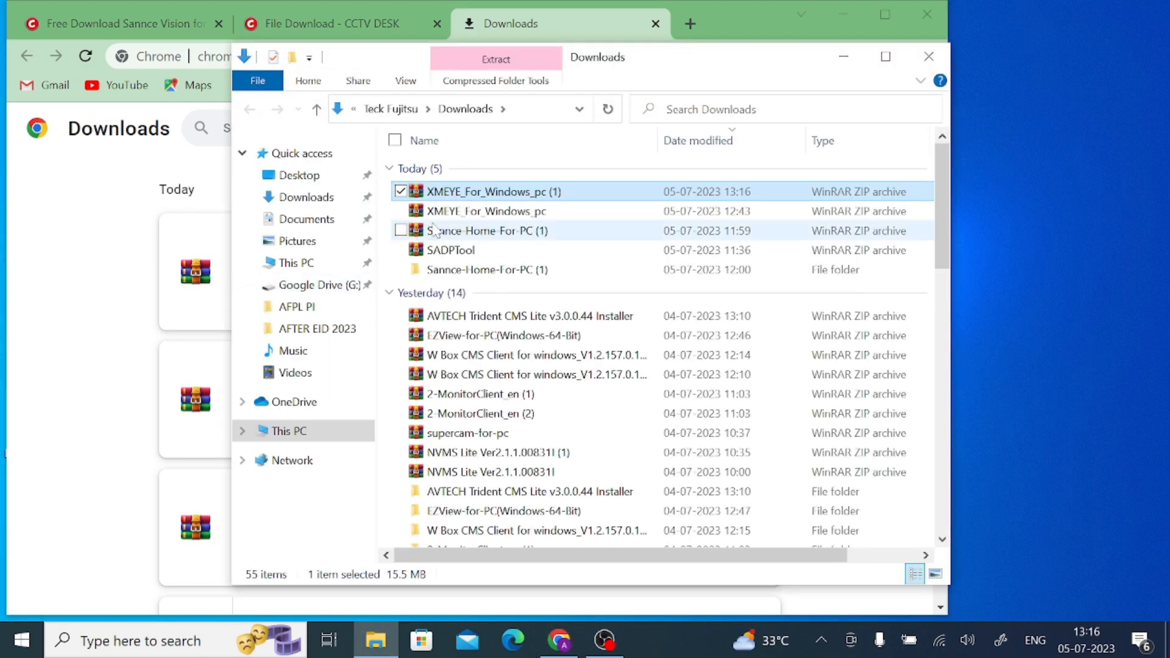
Enter the extracted XMEYE_For_Windows_pc (1) folder and launch the XMEYE For Windows setup application.
right_click(497, 192)
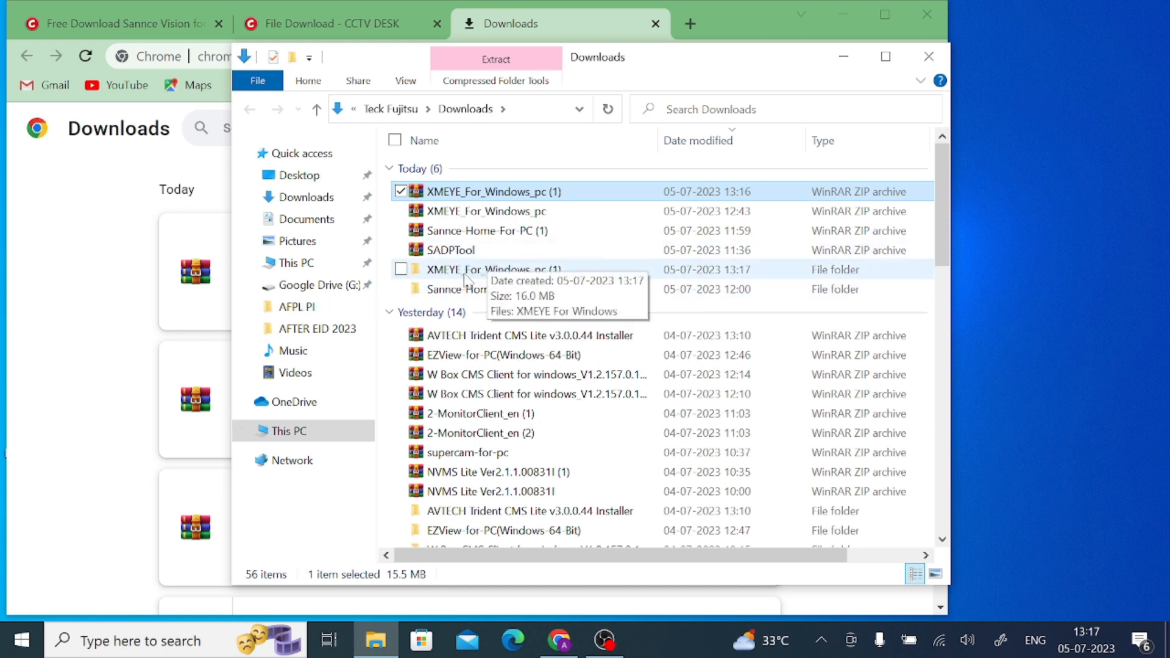
double_click(485, 269)
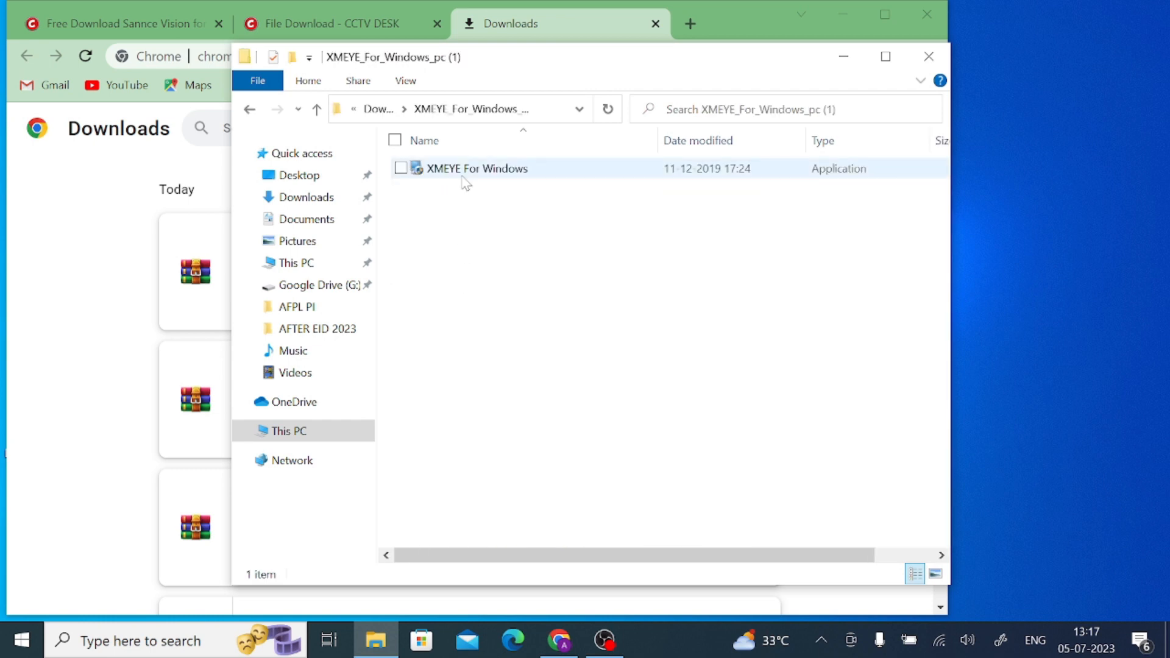
mouse_move(466, 180)
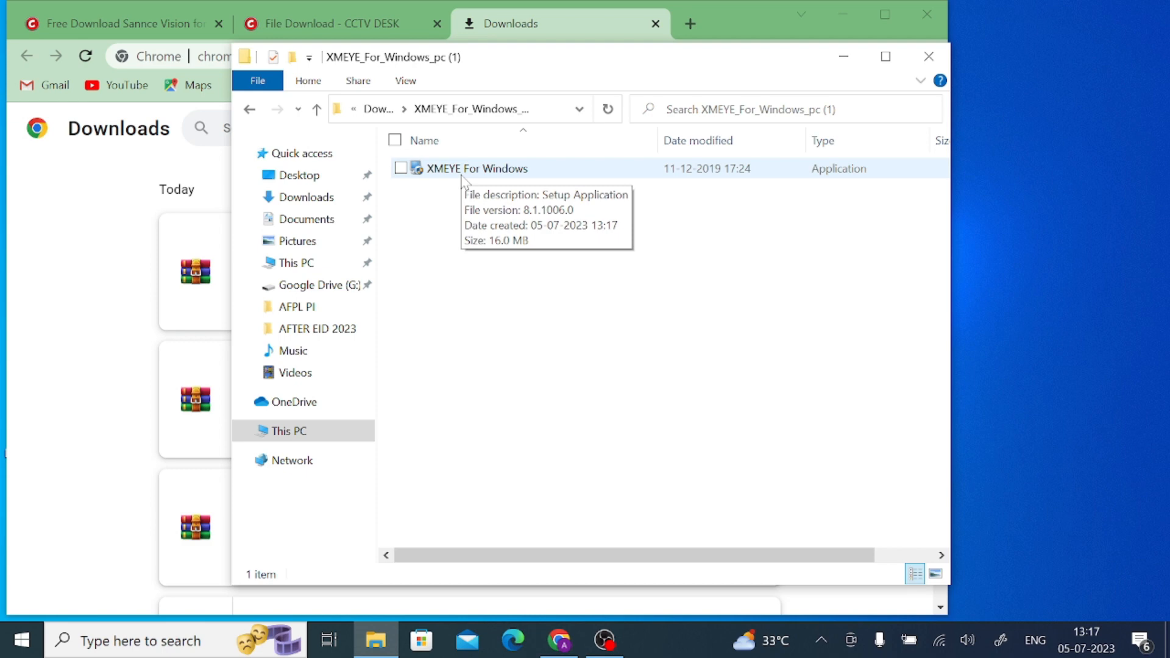
right_click(476, 168)
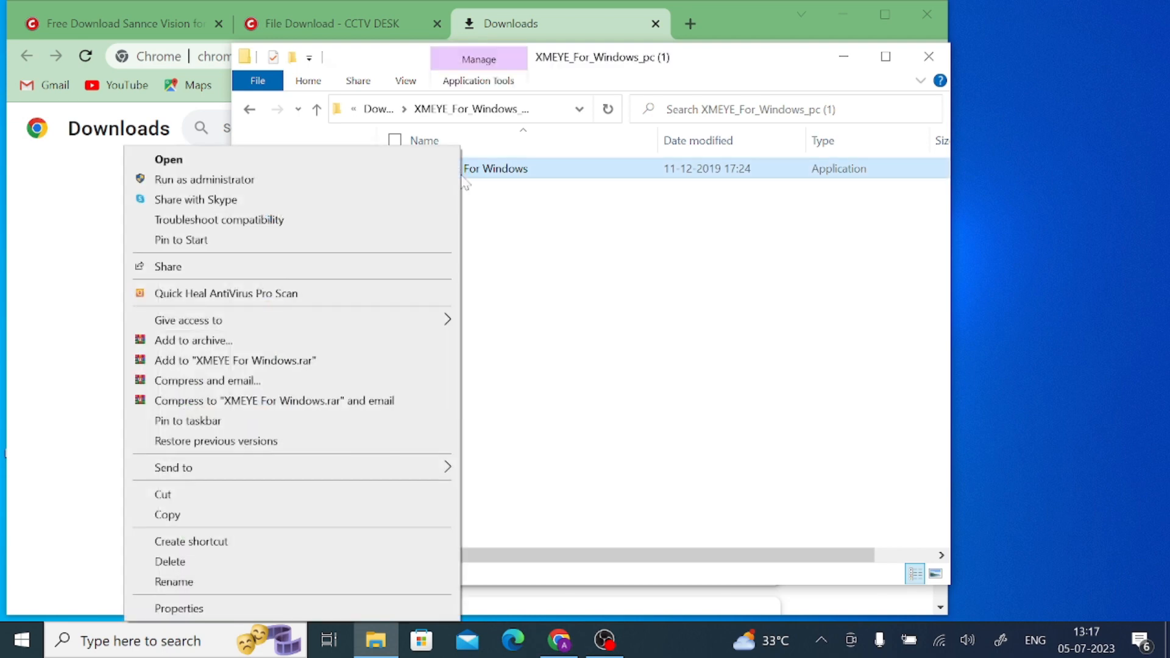
mouse_move(268, 185)
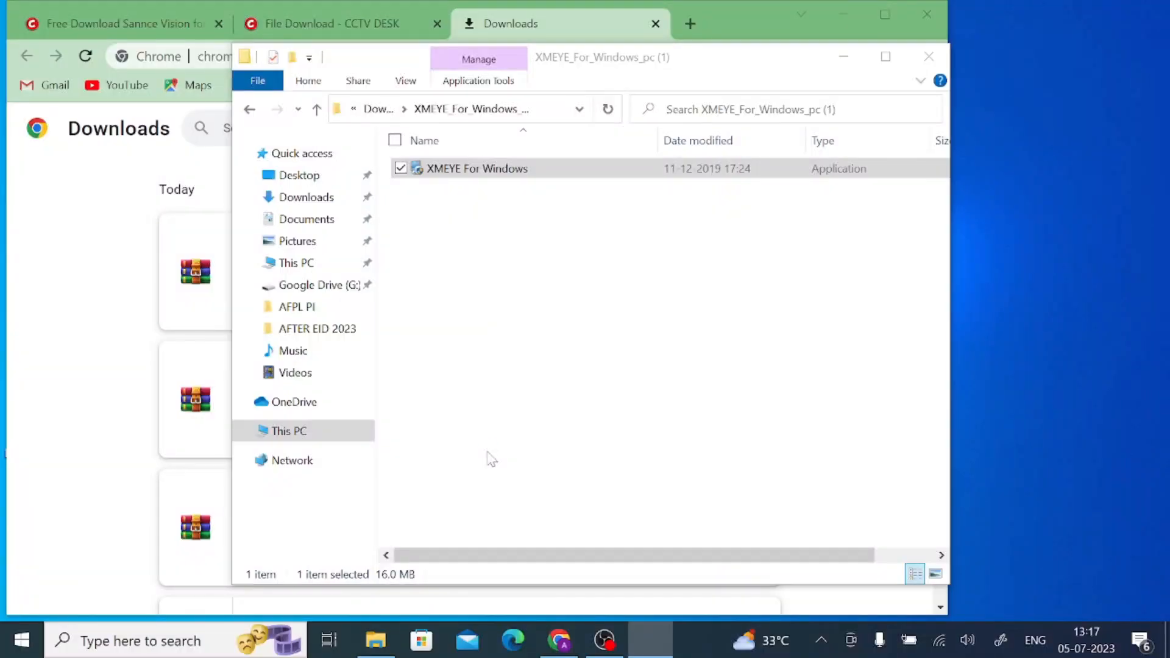
double_click(476, 168)
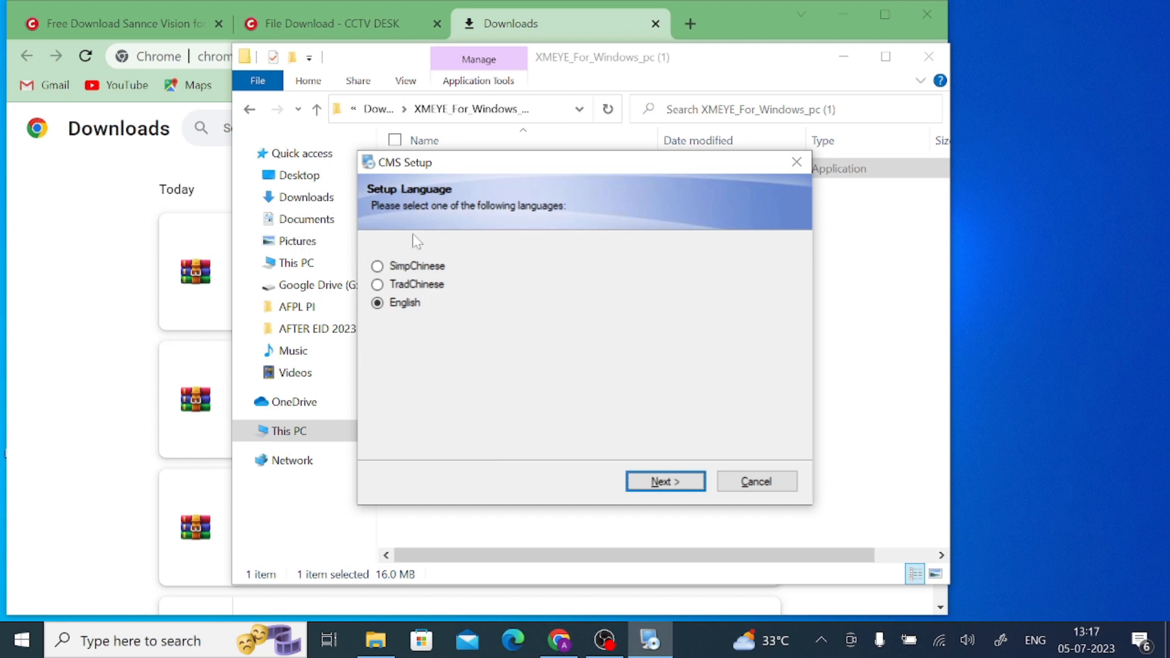
mouse_move(402, 330)
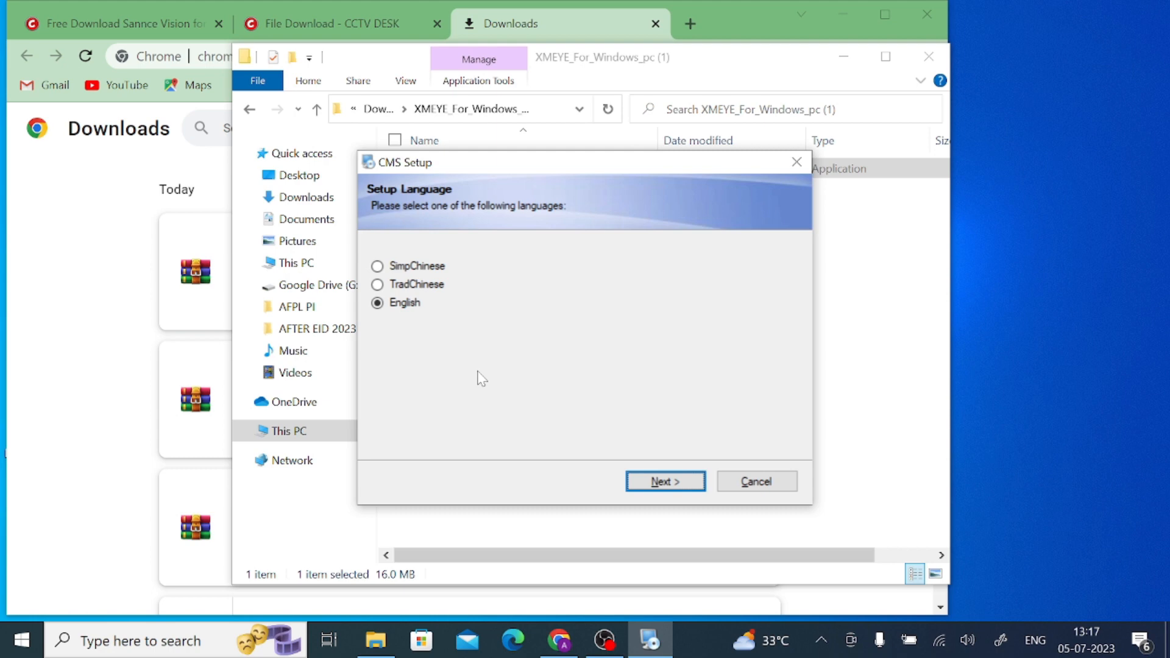
Install CMS in English to the default Program Files folder and finish the installer.
left_click(665, 481)
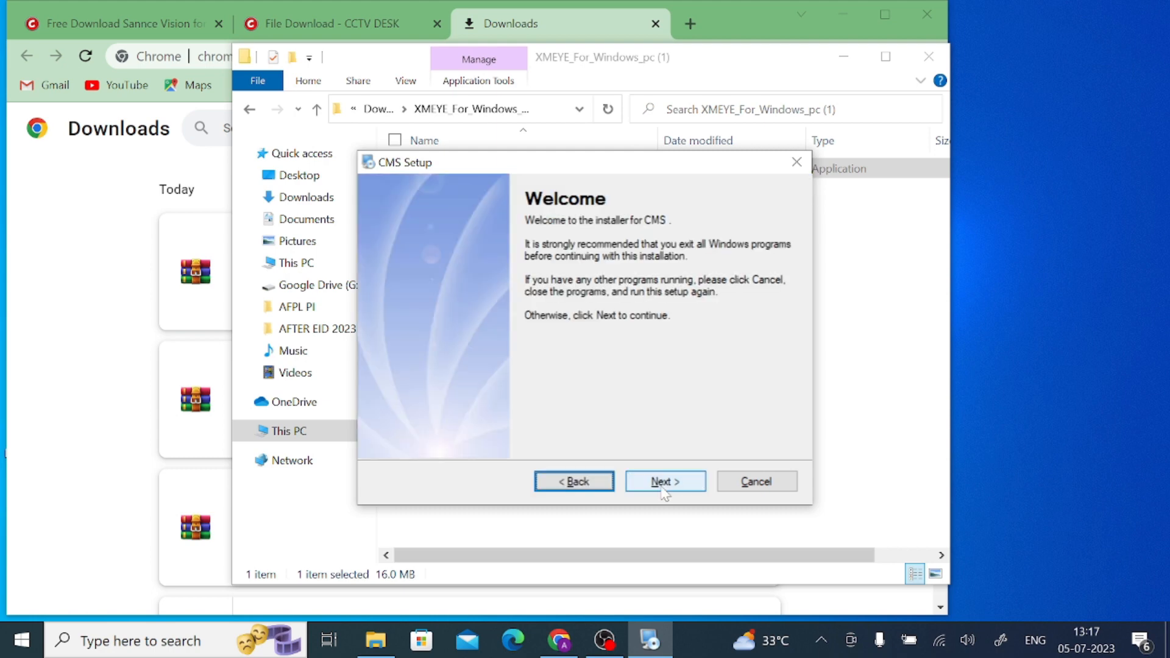
left_click(665, 481)
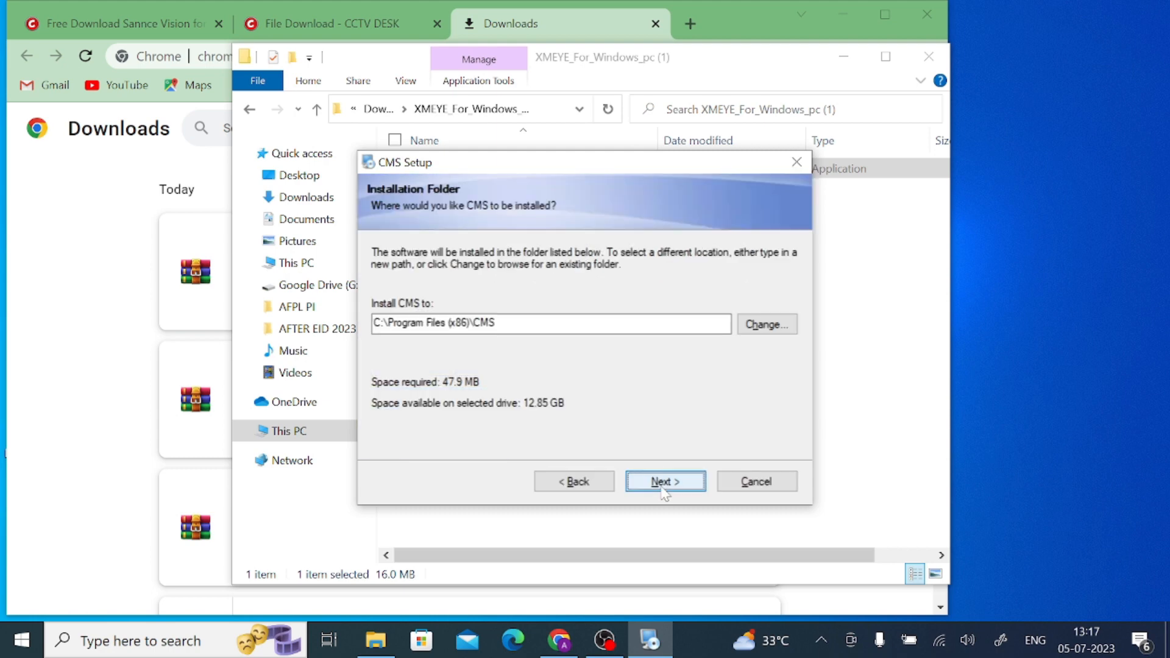
left_click(665, 481)
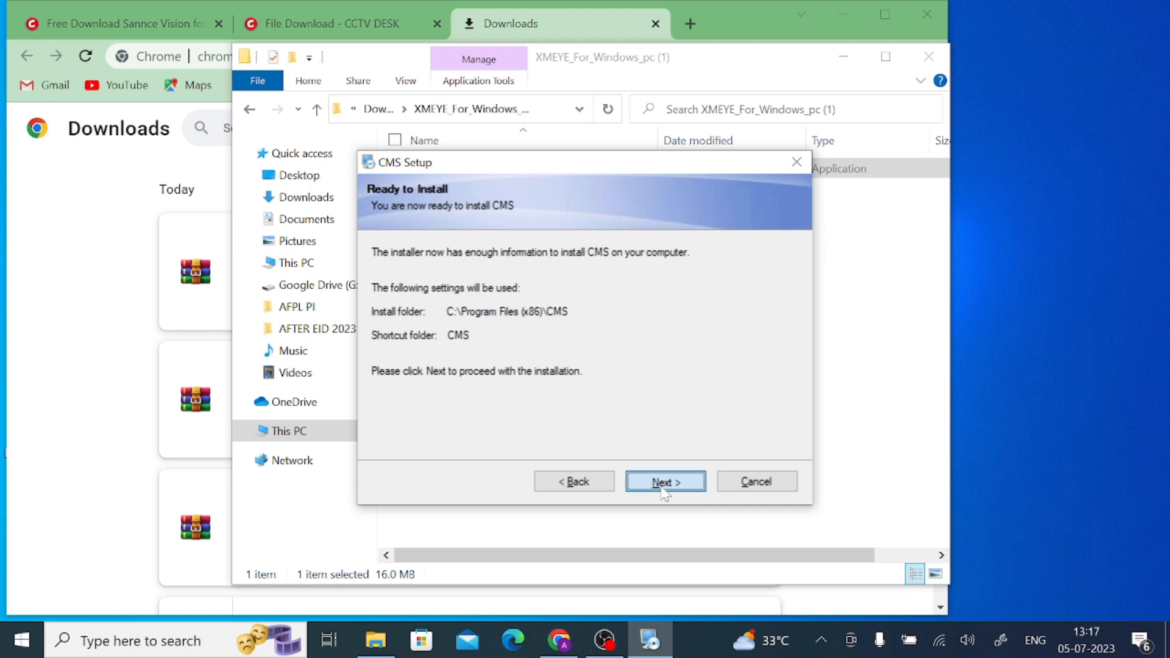
left_click(664, 481)
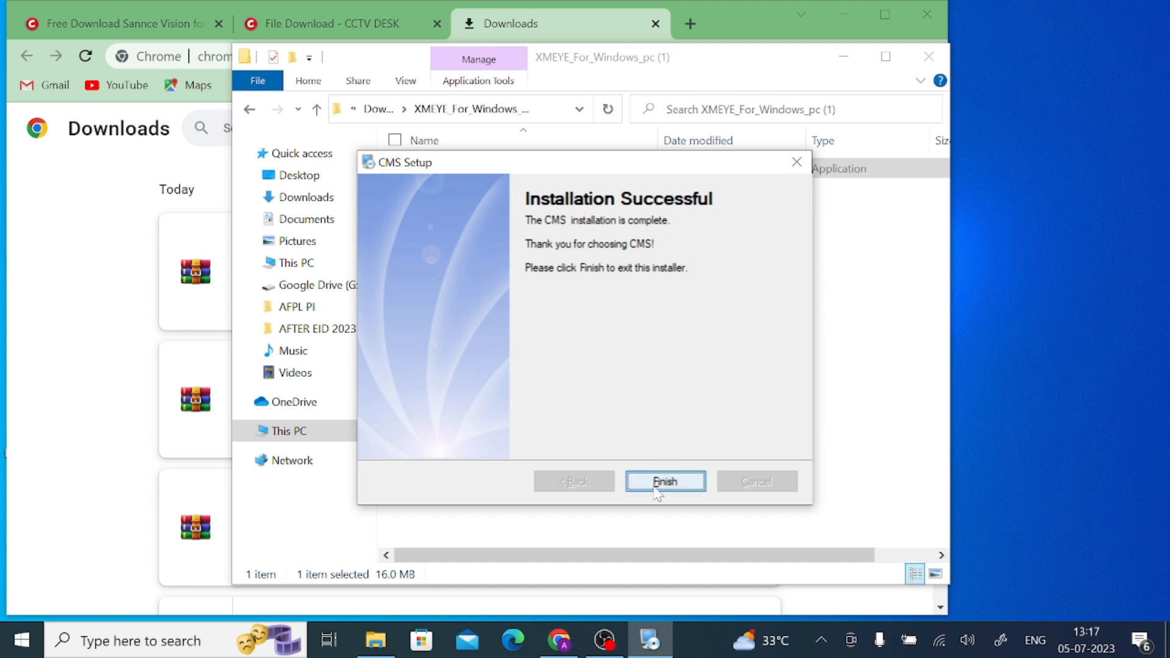
left_click(665, 481)
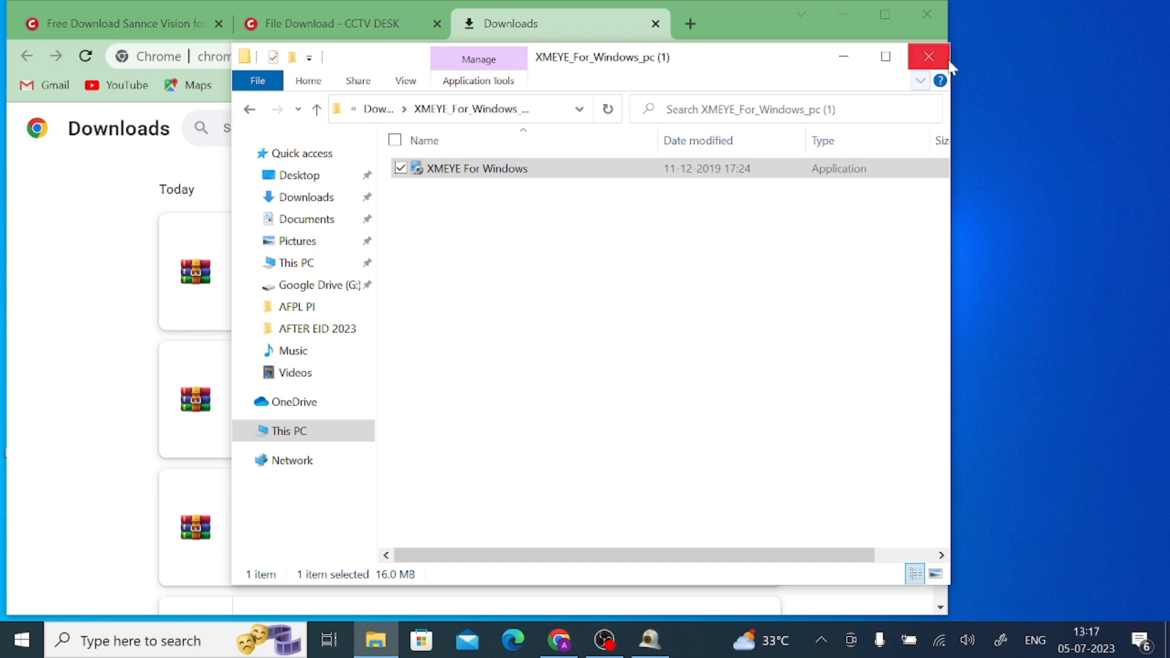
Close the setup folder window and choose English in CMS's Select Language dialog.
left_click(926, 56)
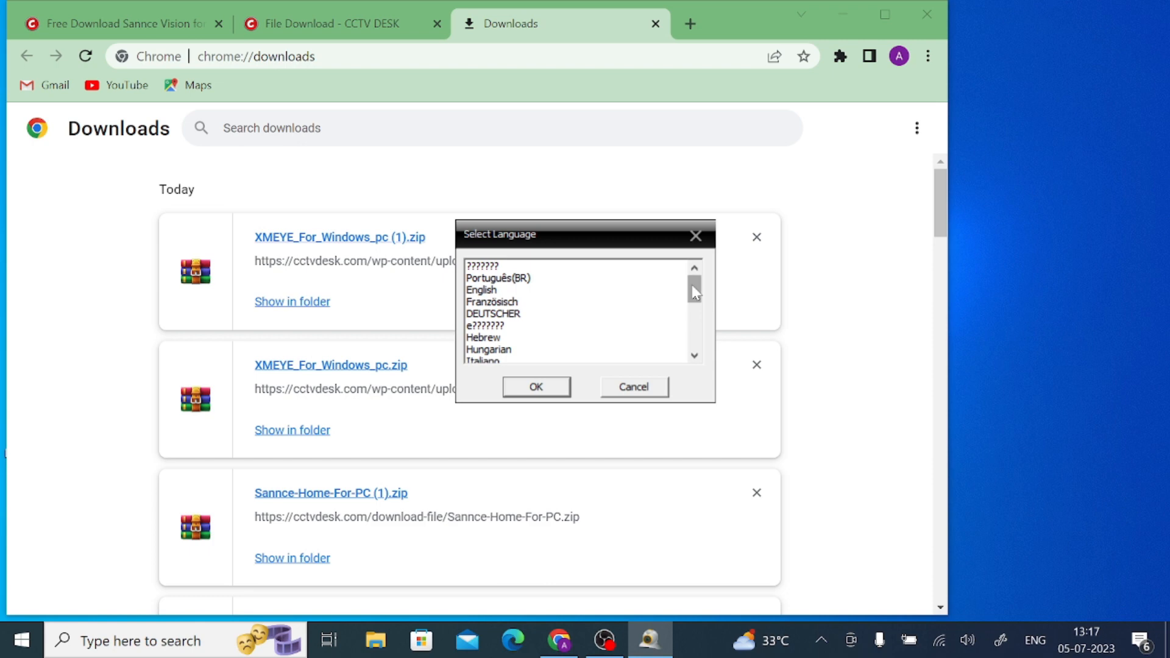
mouse_move(539, 322)
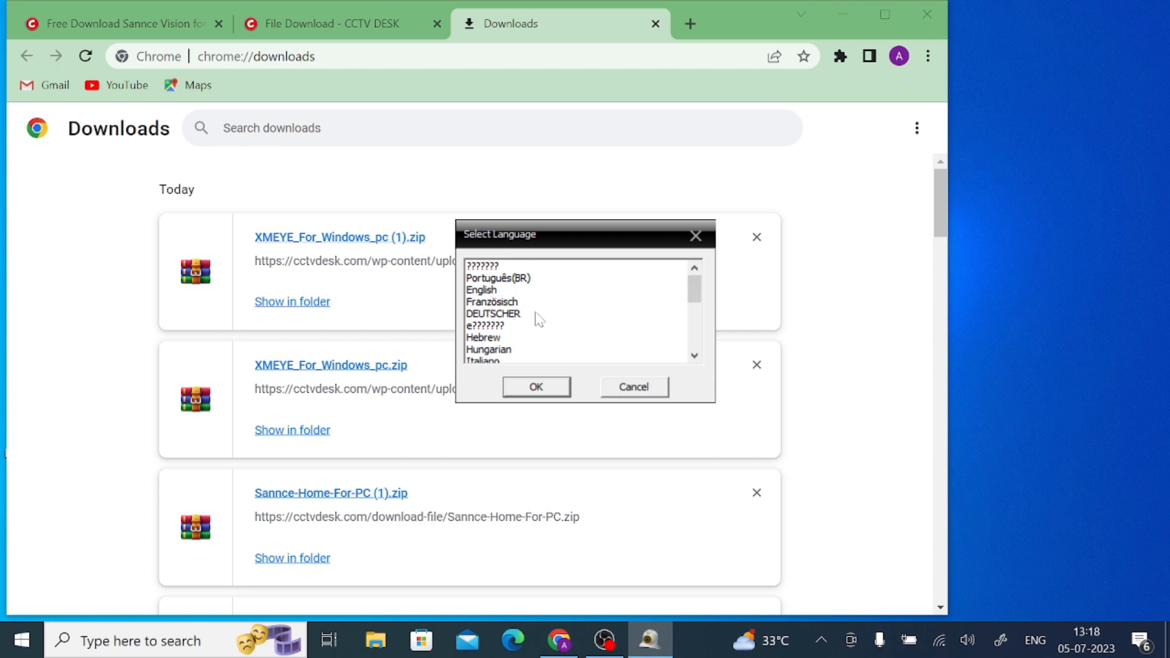
mouse_move(499, 299)
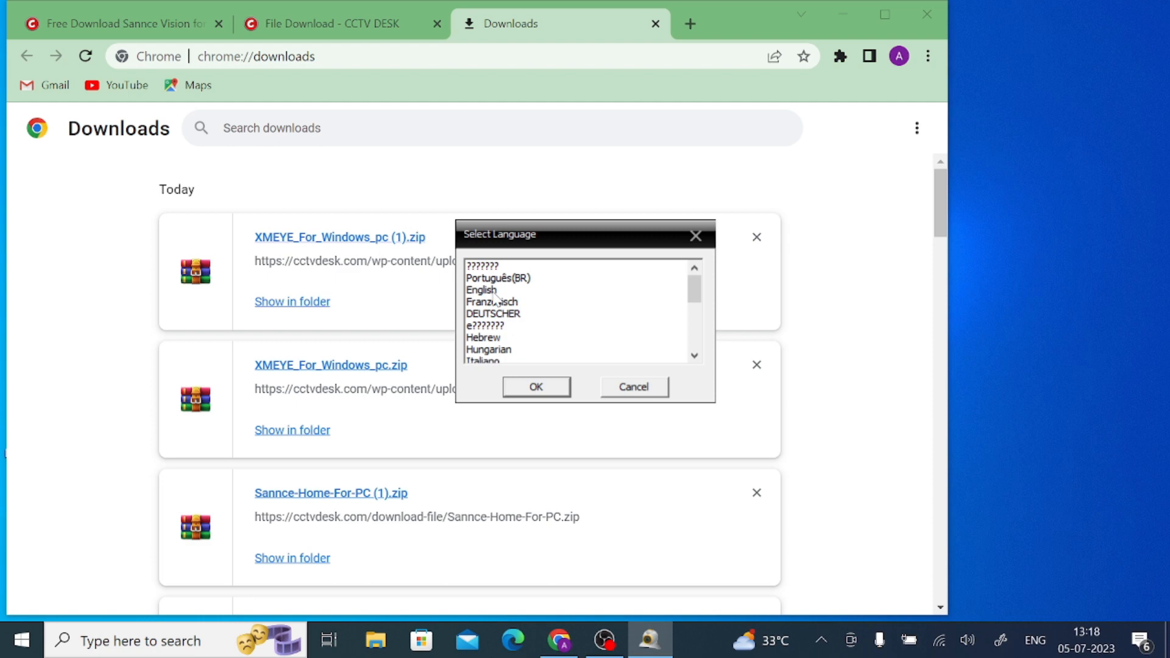
left_click(481, 290)
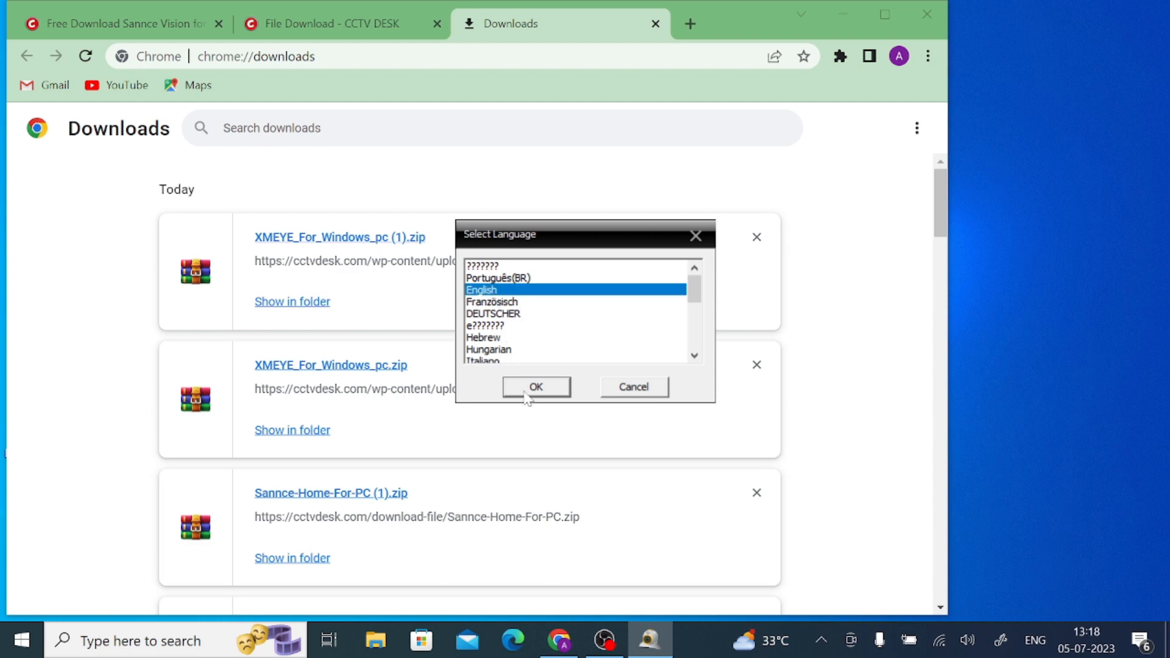
Confirm English and log in to CMS with the default user name and password.
left_click(536, 386)
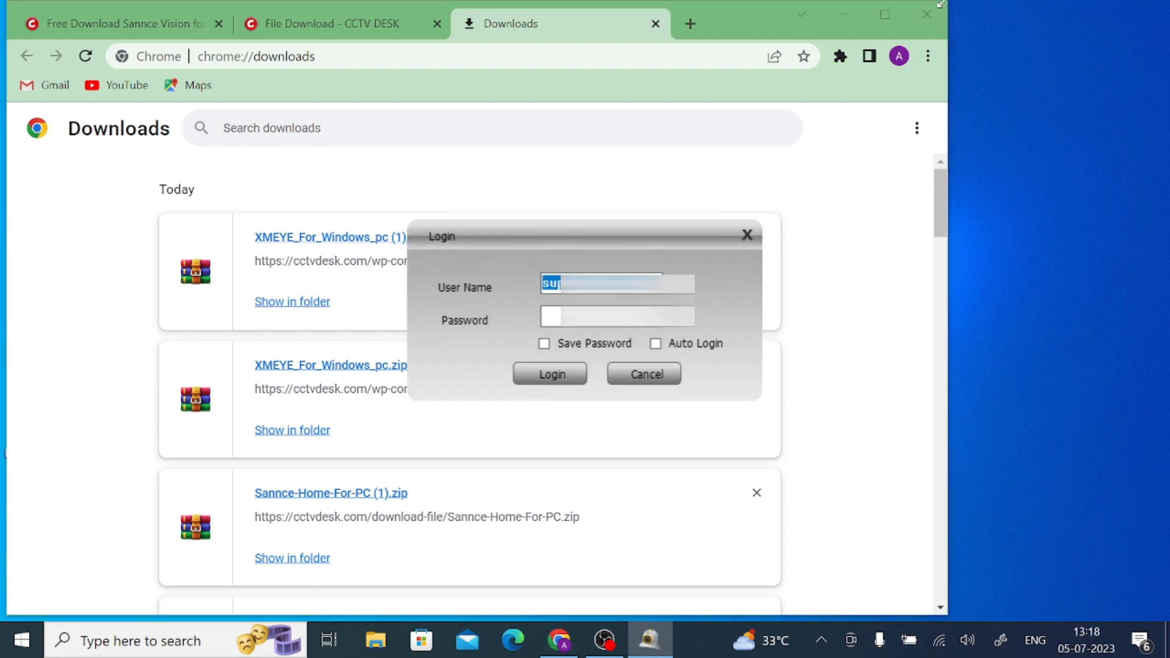
mouse_move(521, 321)
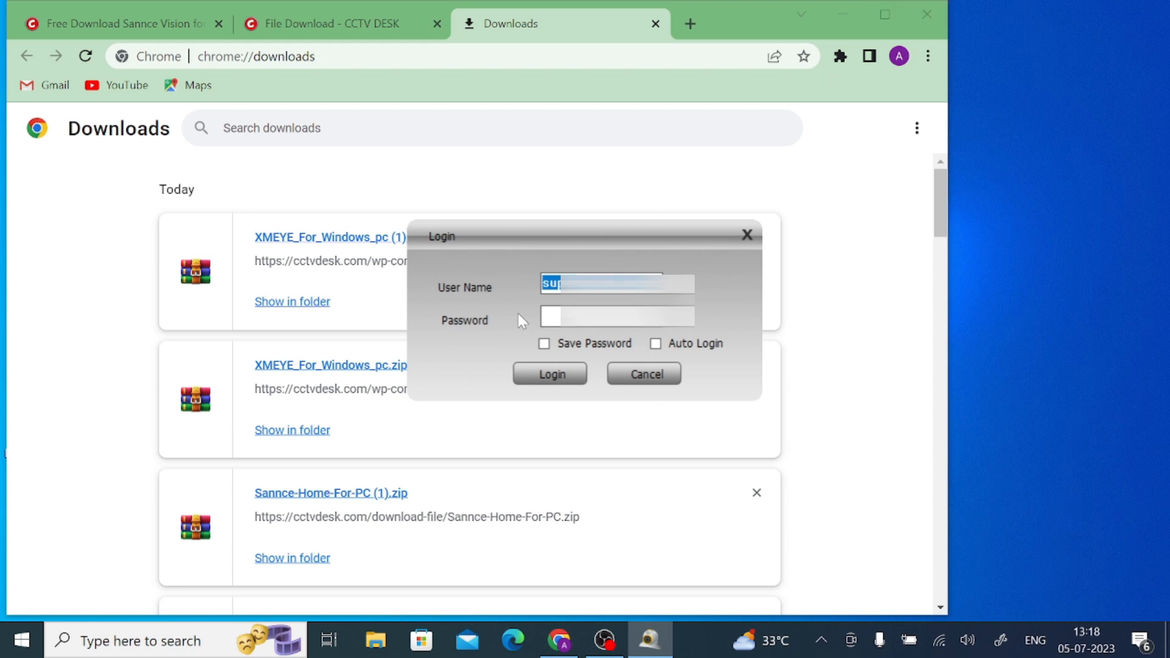
left_click(616, 319)
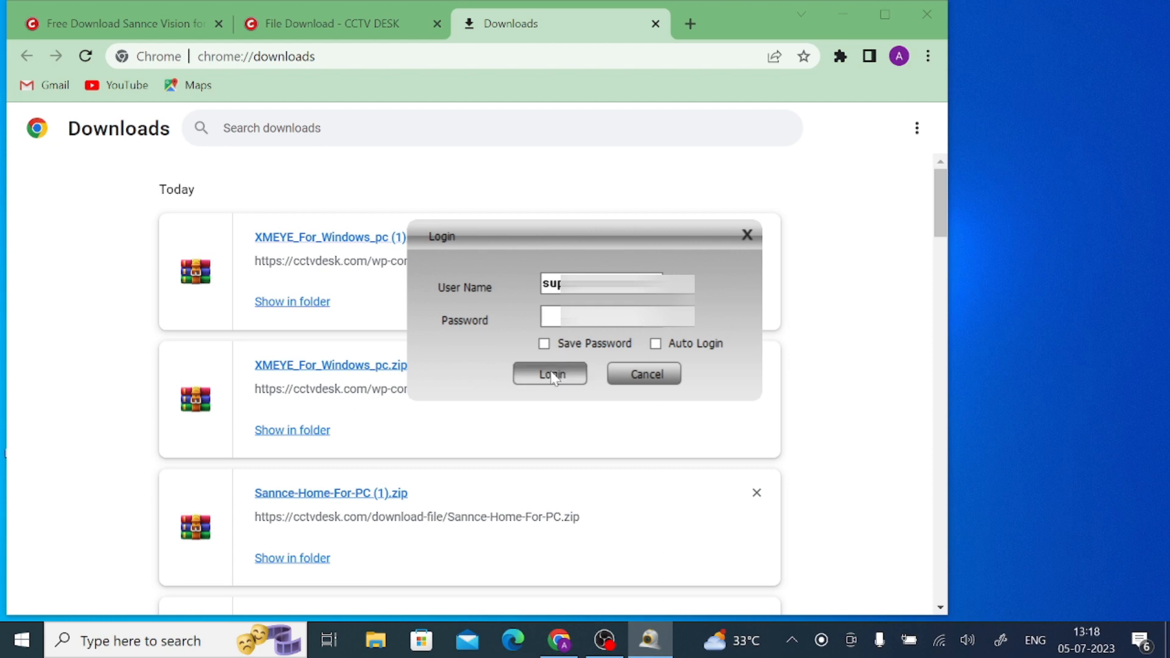
left_click(549, 374)
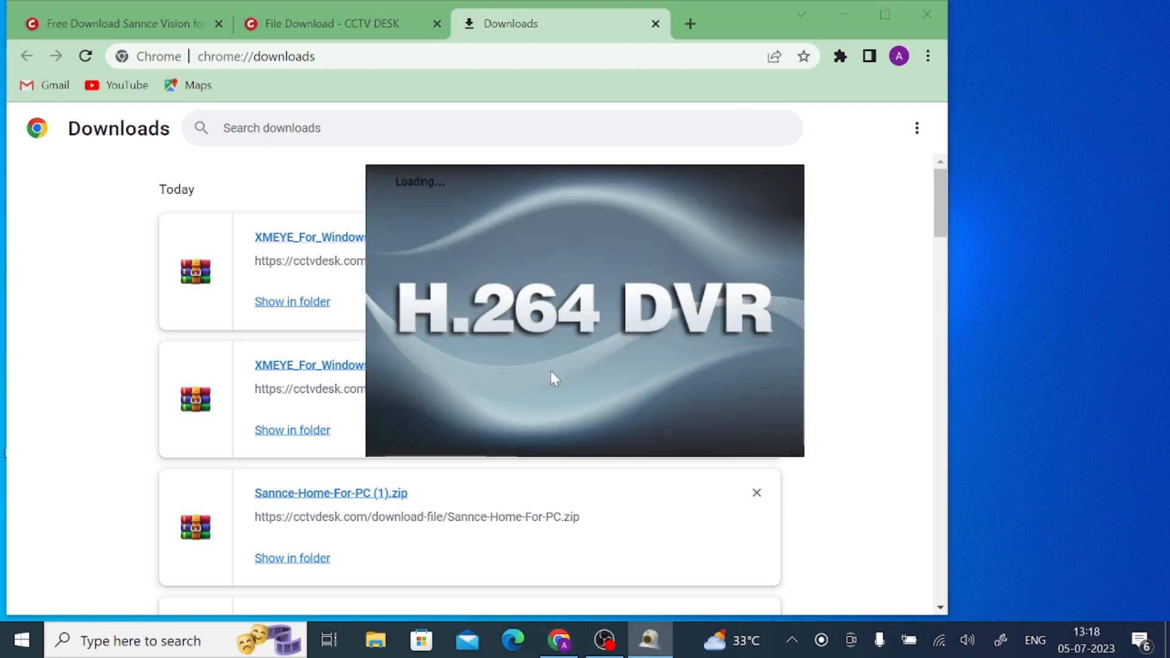
mouse_move(554, 375)
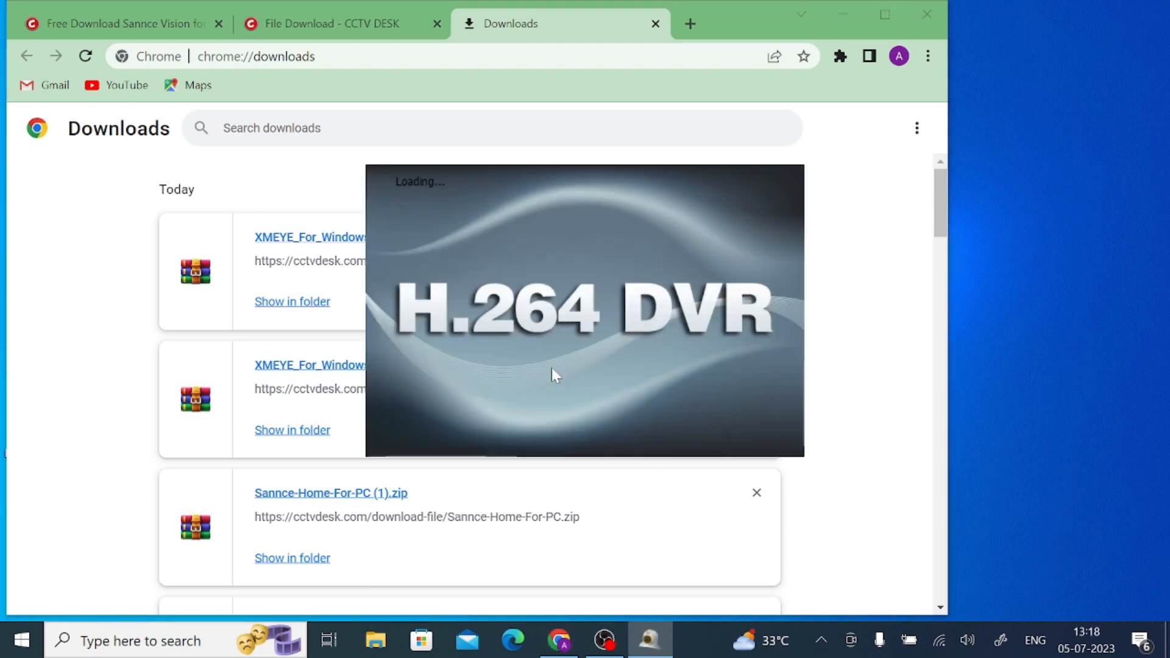
mouse_move(643, 289)
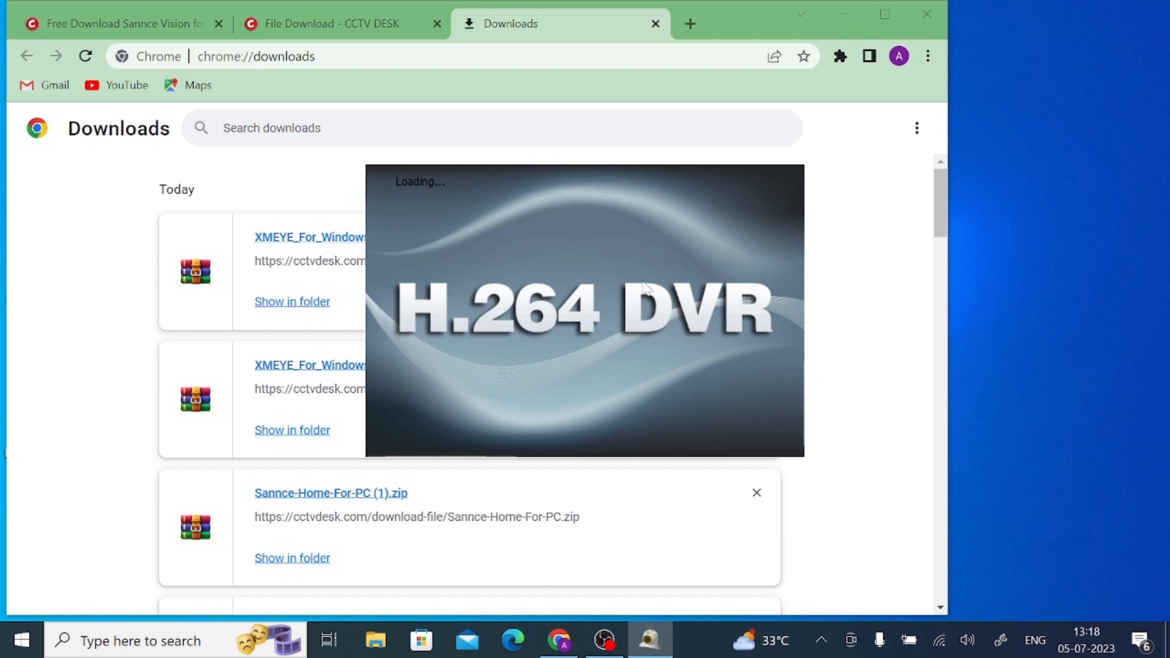
mouse_move(639, 297)
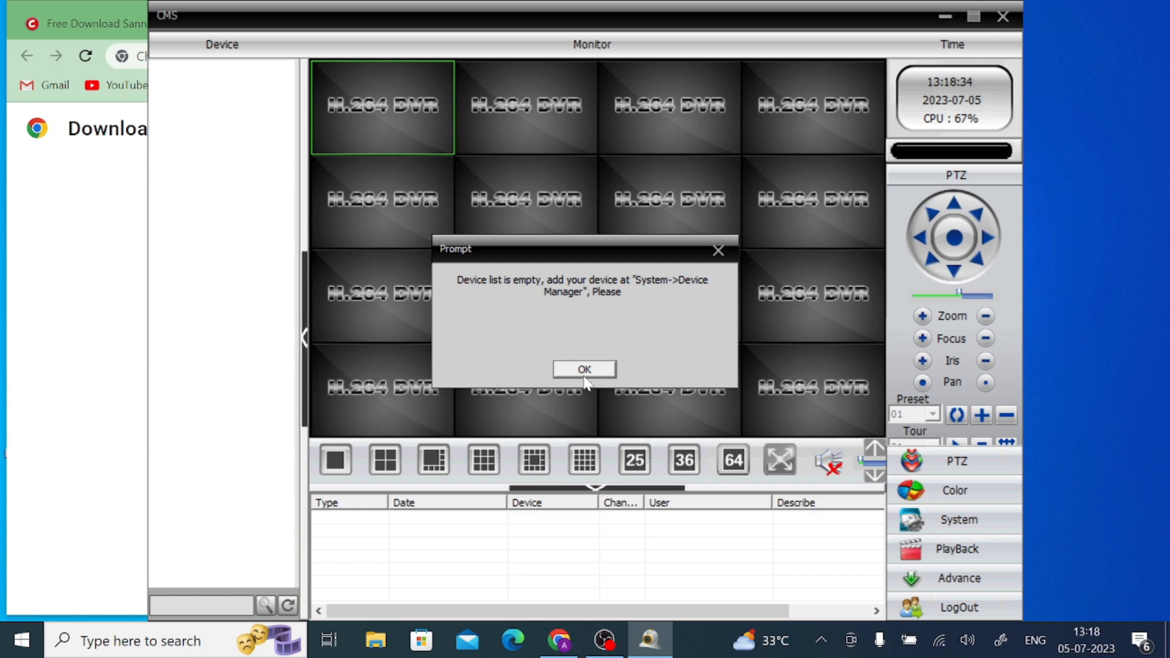
Dismiss the empty device list notice and open Device Manager from the System panel.
left_click(584, 368)
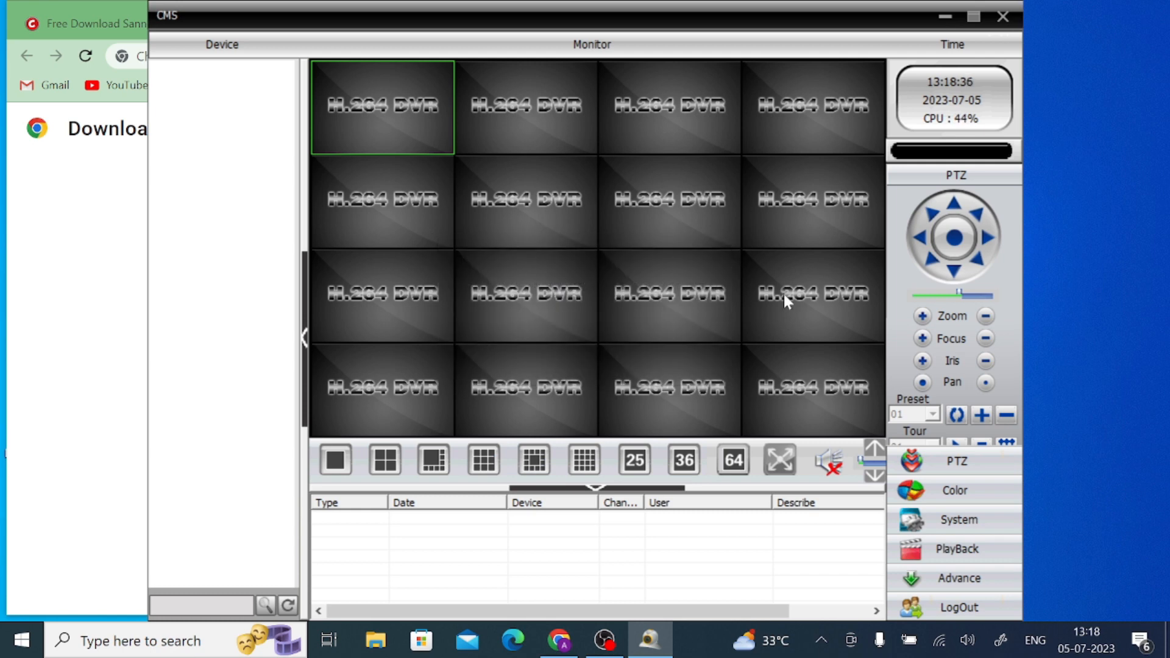
mouse_move(946, 490)
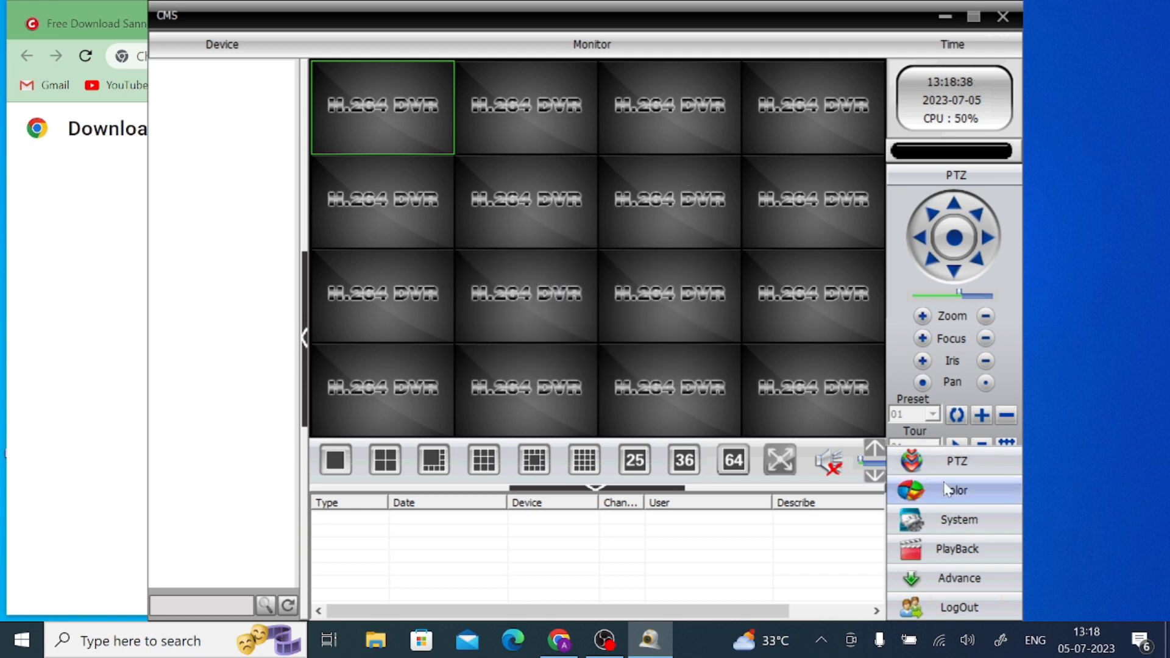
mouse_move(957, 521)
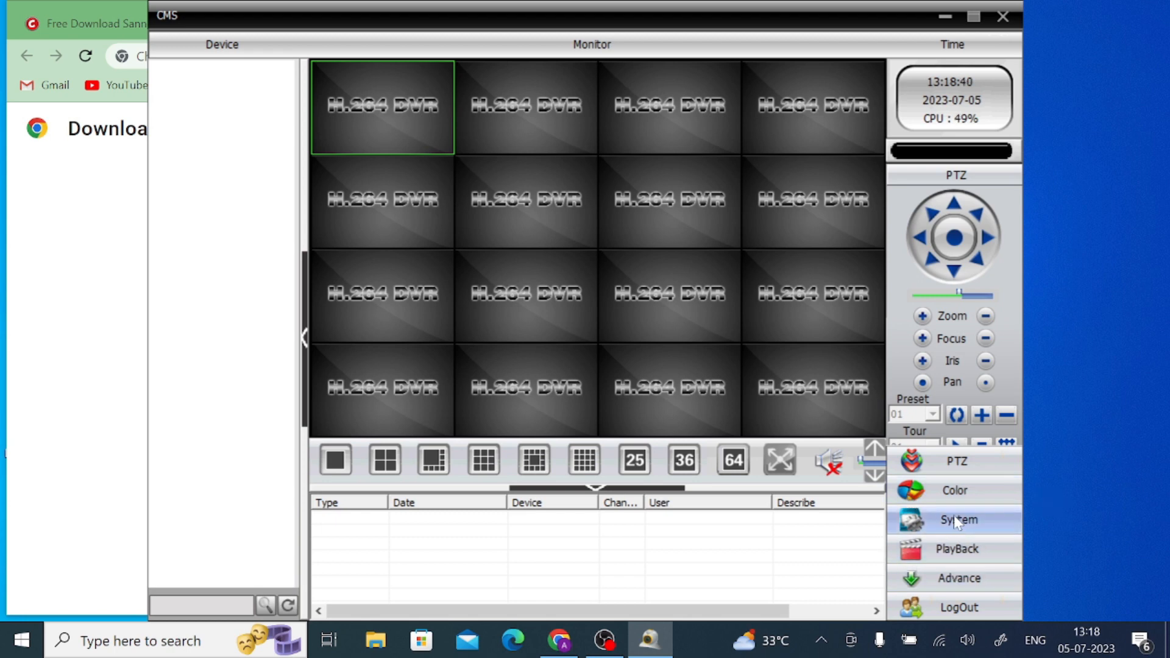
mouse_move(957, 530)
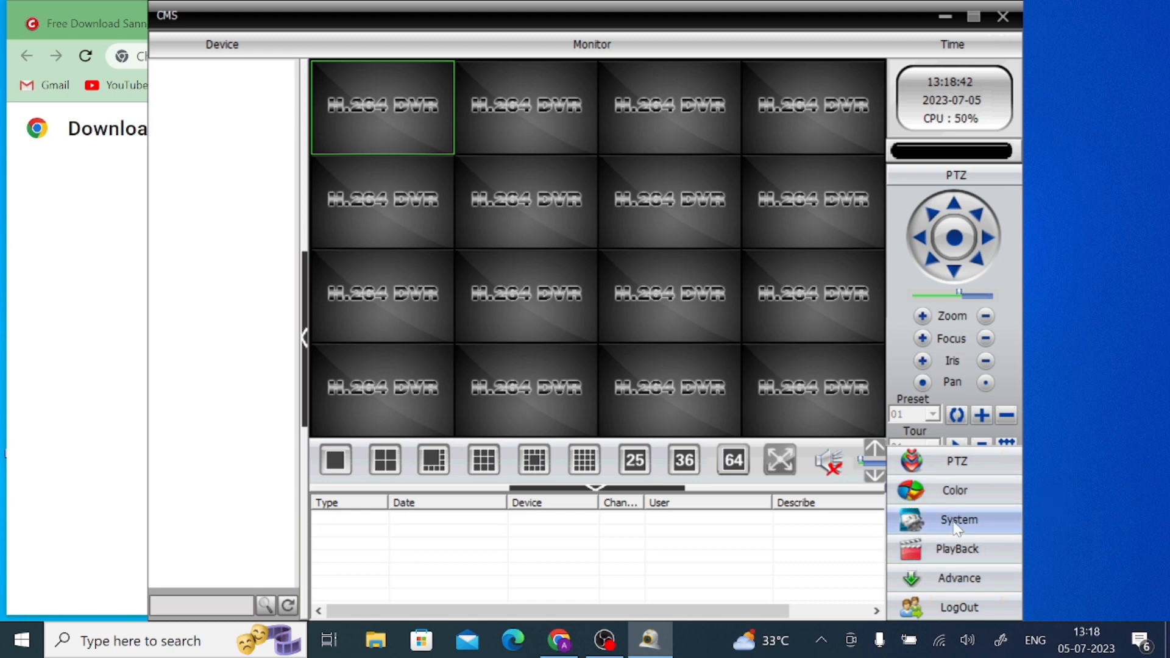
left_click(957, 519)
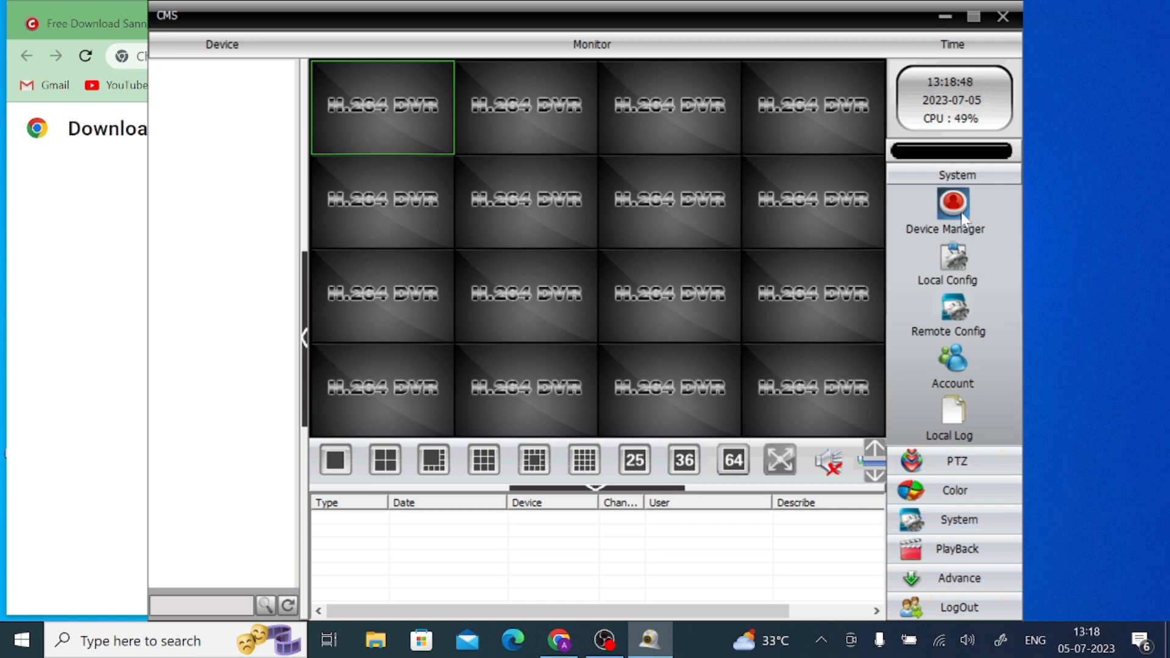
left_click(953, 203)
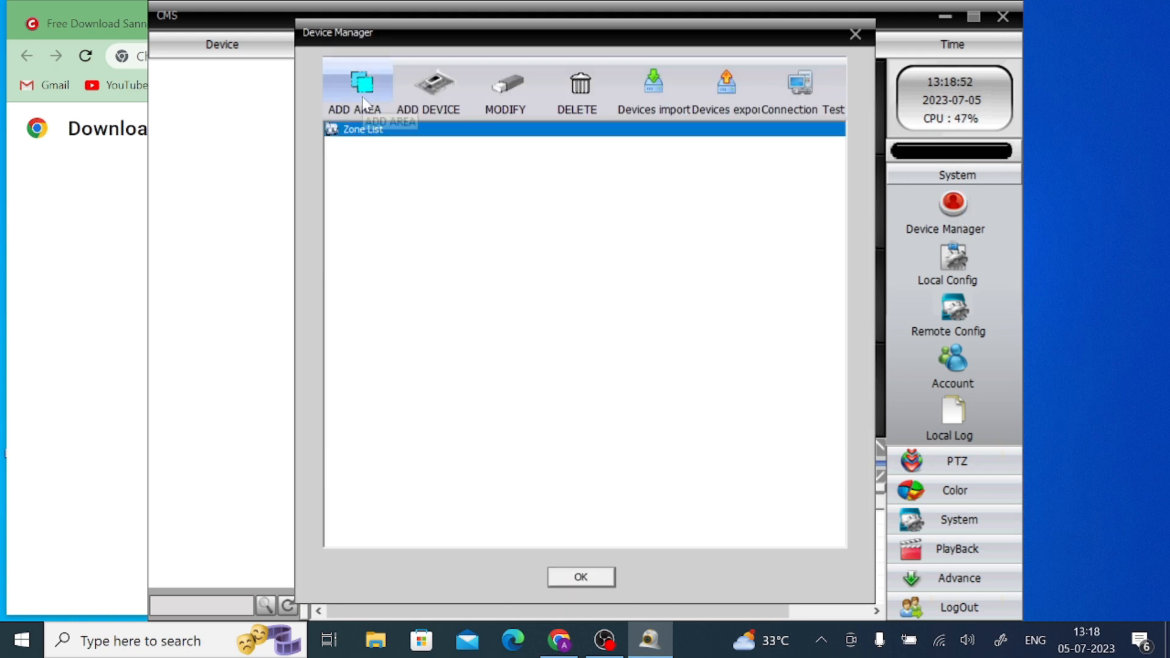
Add a zone named Test via ADD AREA and select it in the zone list.
left_click(363, 83)
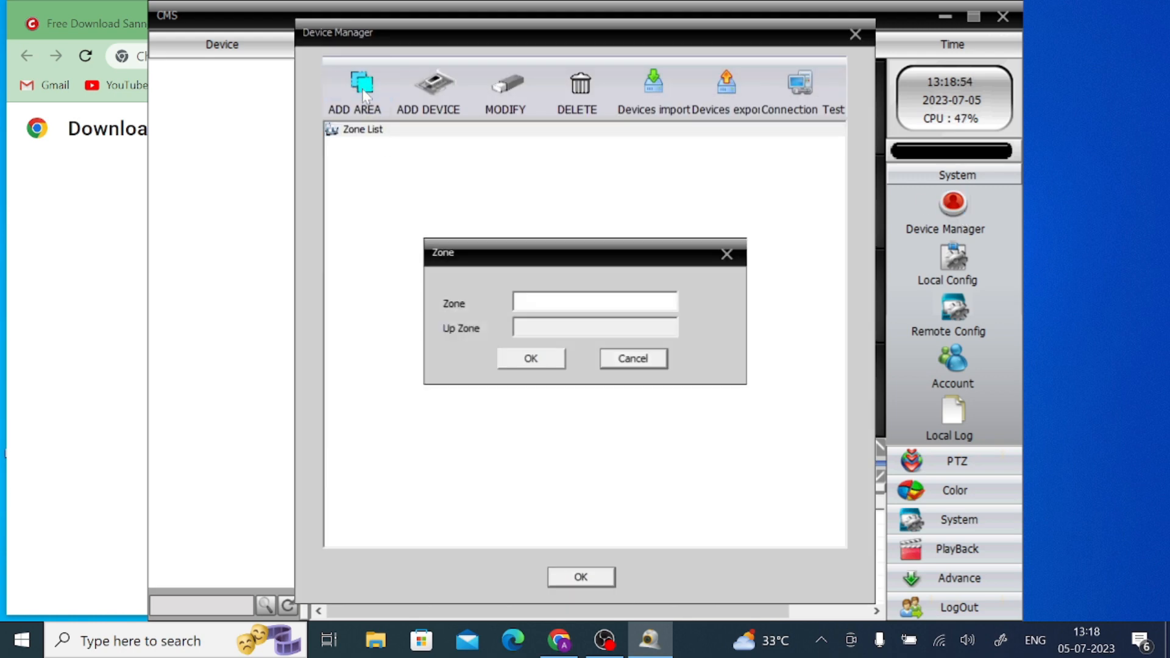
left_click(593, 301)
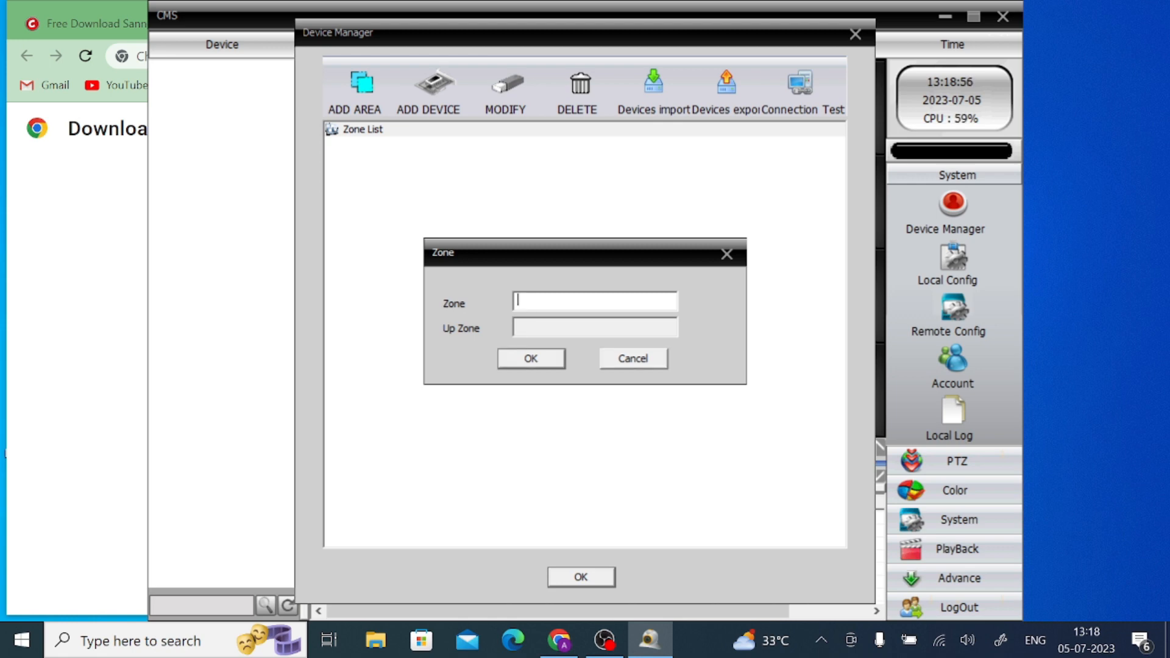
type("Tst")
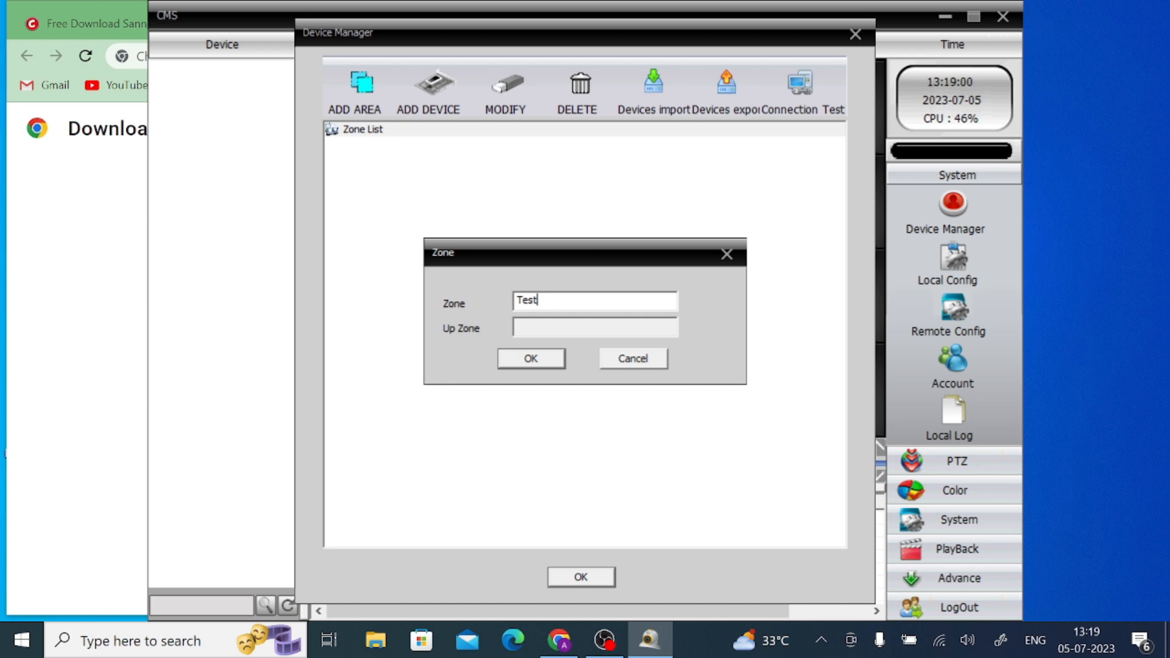
left_click(529, 358)
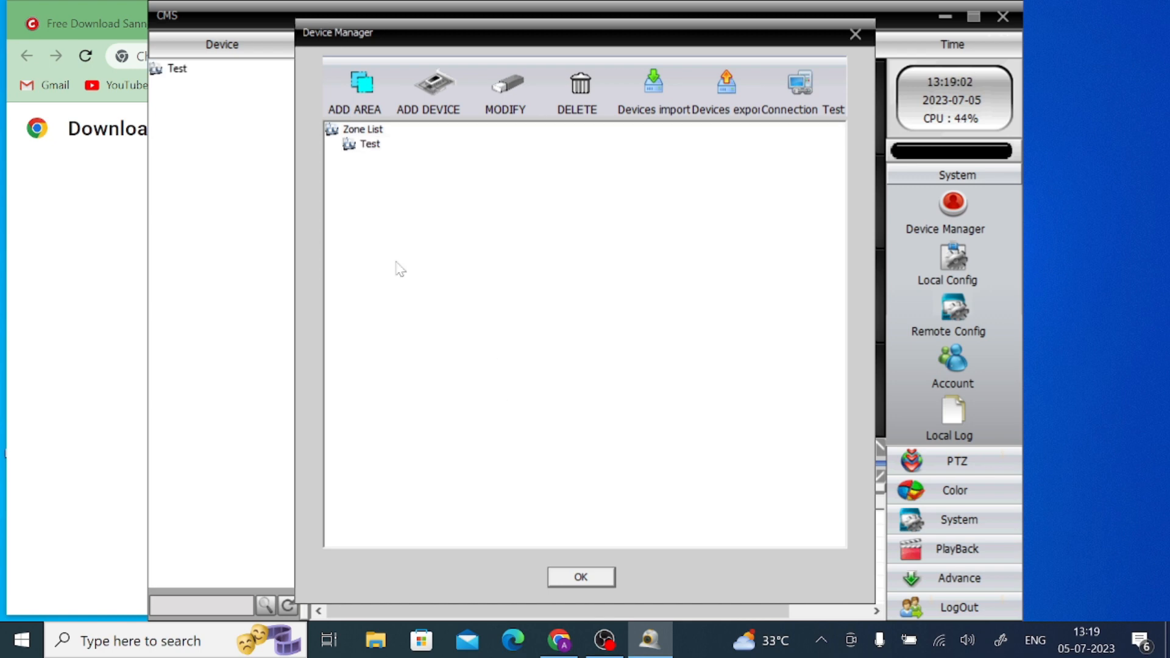
left_click(369, 143)
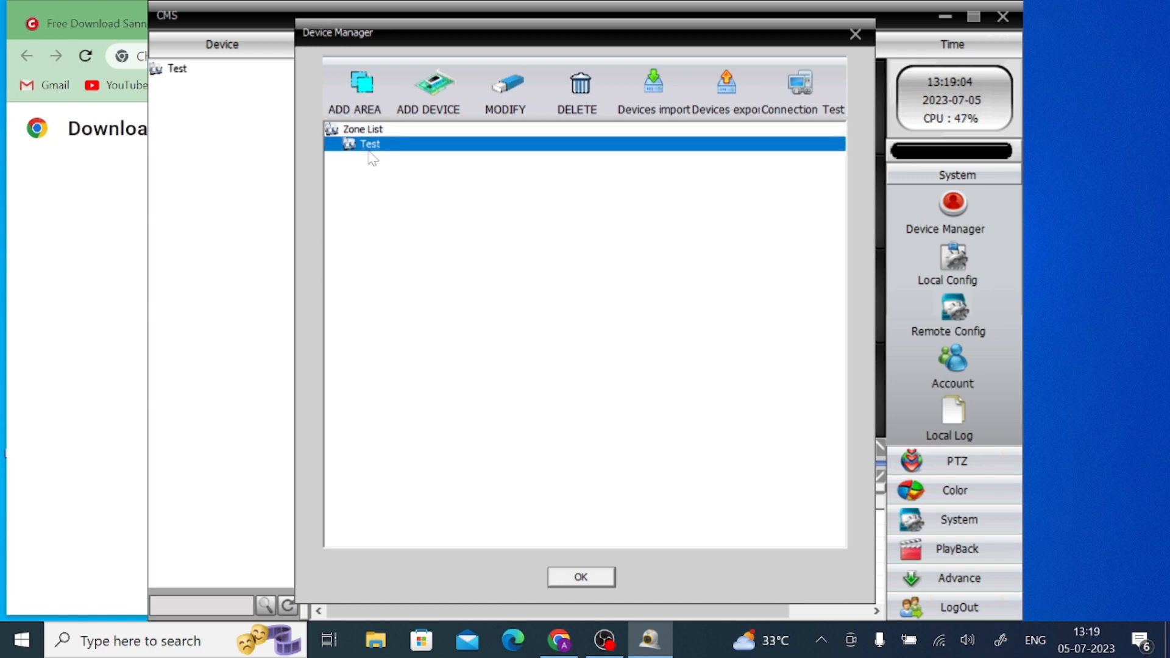
mouse_move(438, 92)
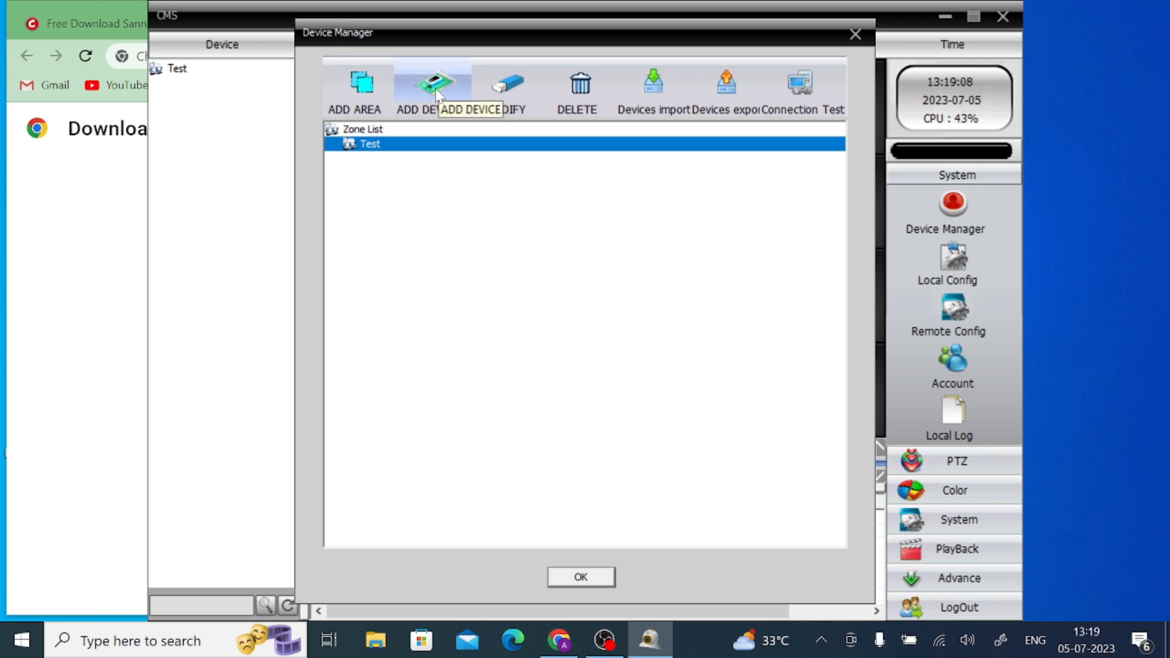
Start ADD DEVICE for the Test zone and run IP Search for network devices.
left_click(432, 79)
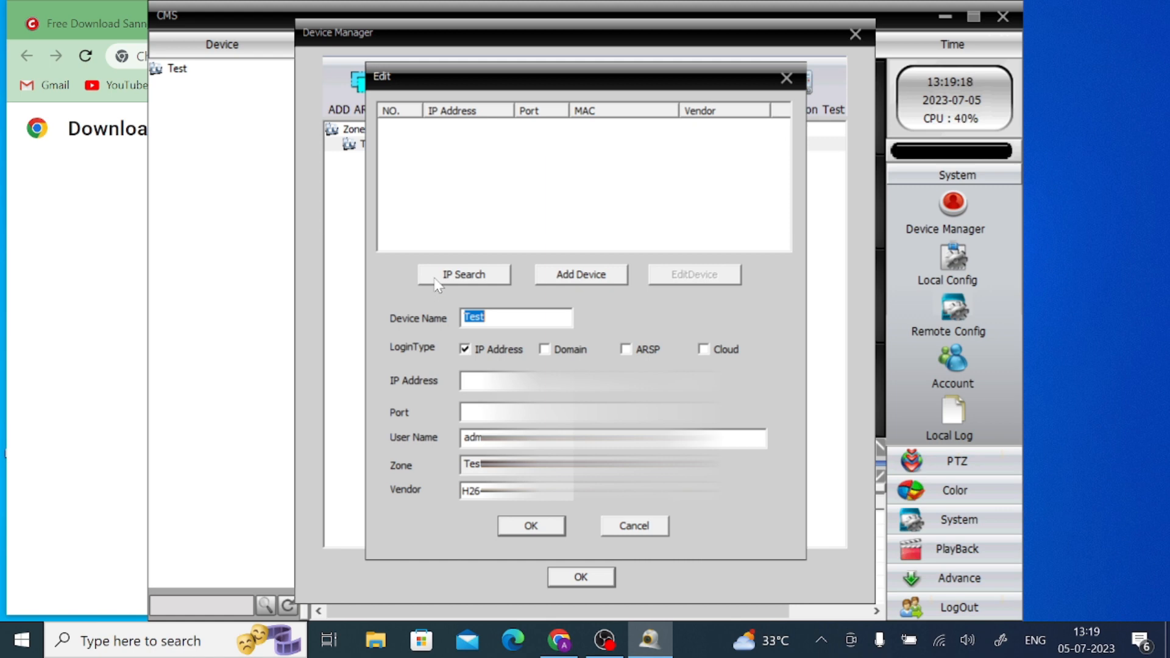
mouse_move(453, 292)
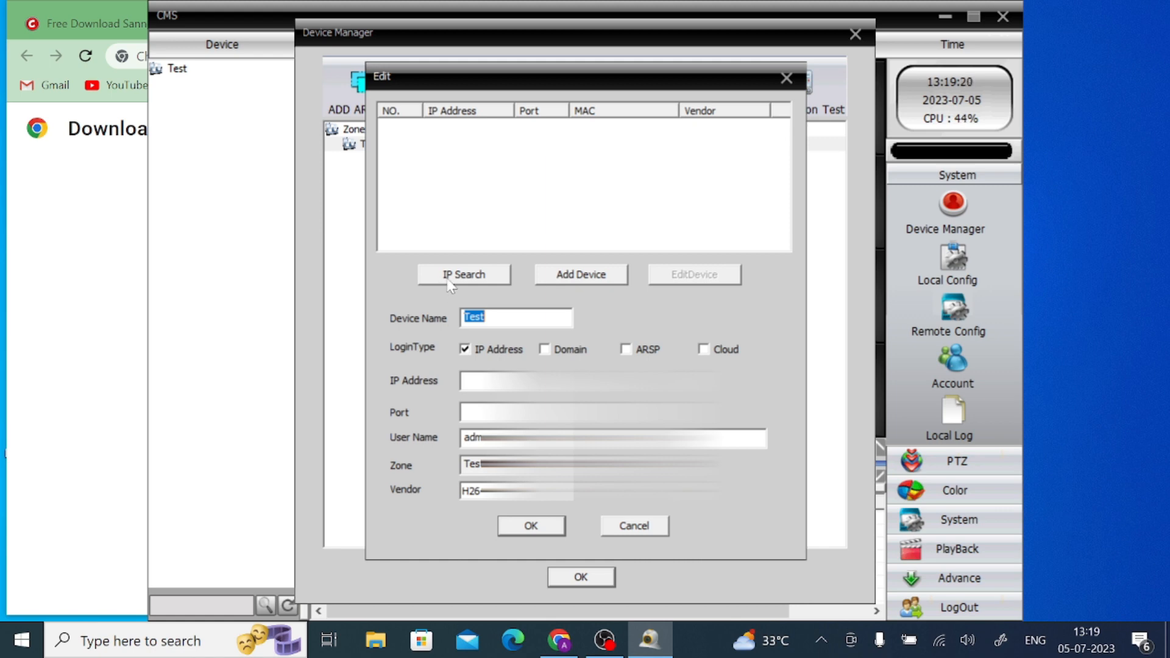
left_click(463, 274)
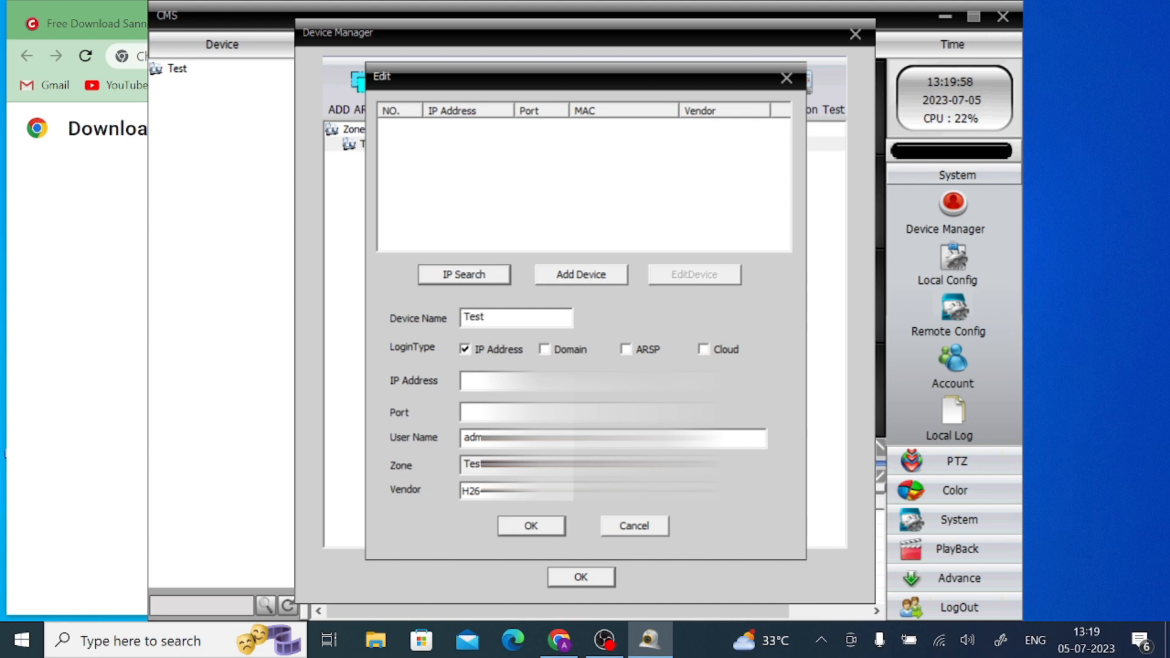
Enter the DVR's IP address (192...) and port (603...) and save the Test device.
left_click(548, 380)
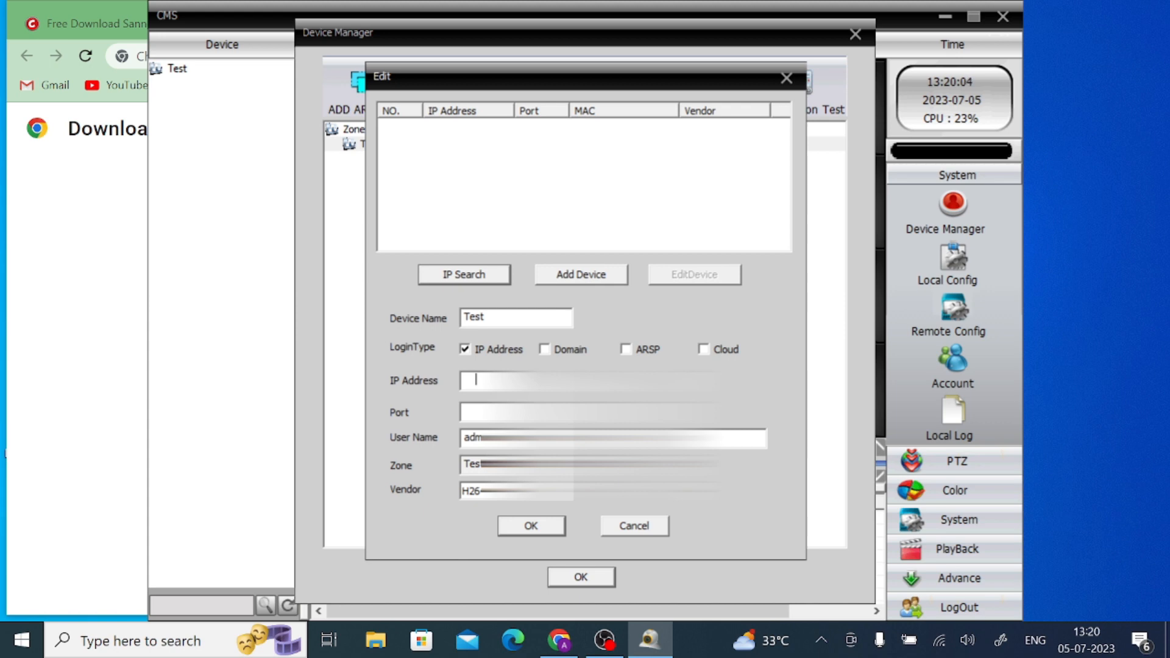
type("192")
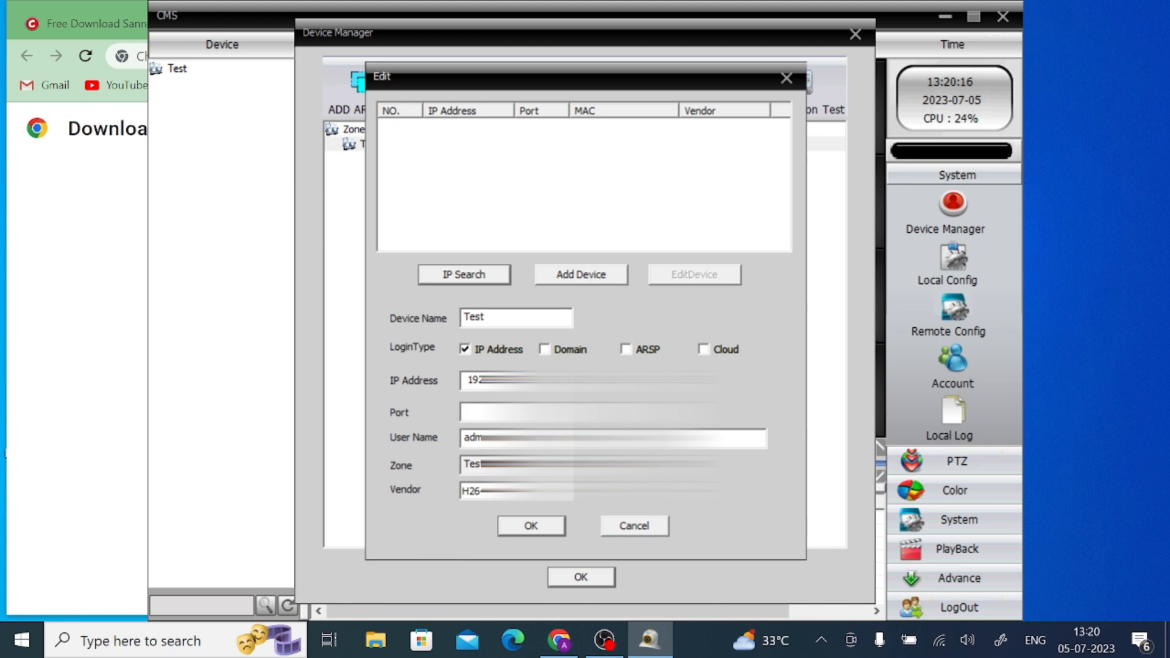
type("603")
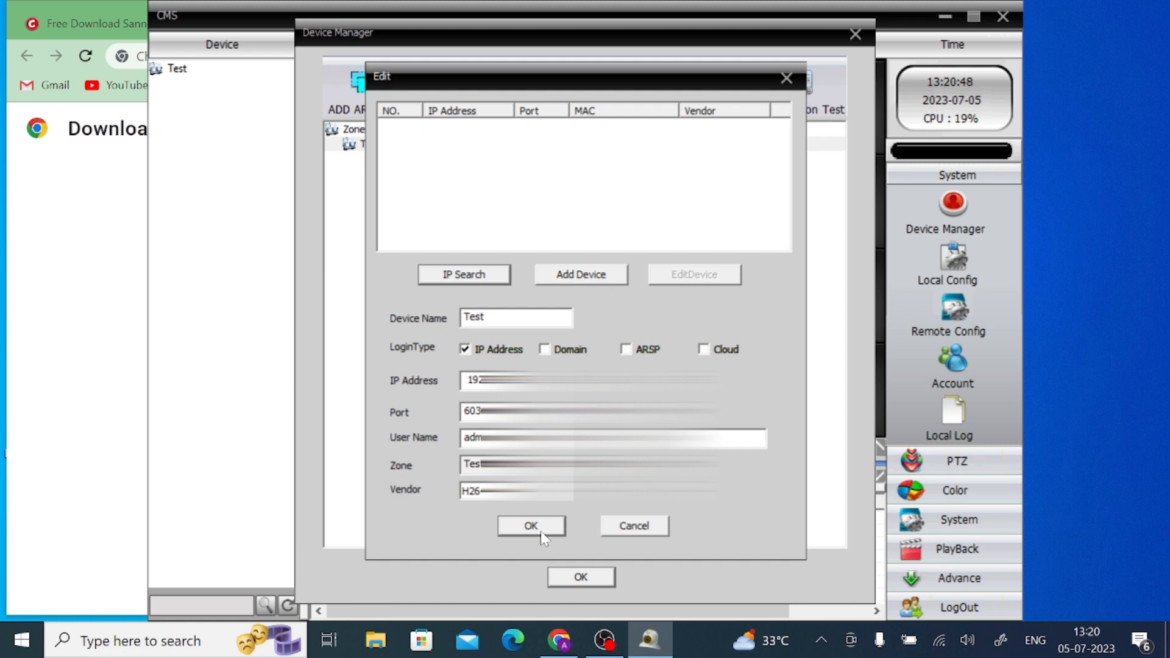
left_click(531, 526)
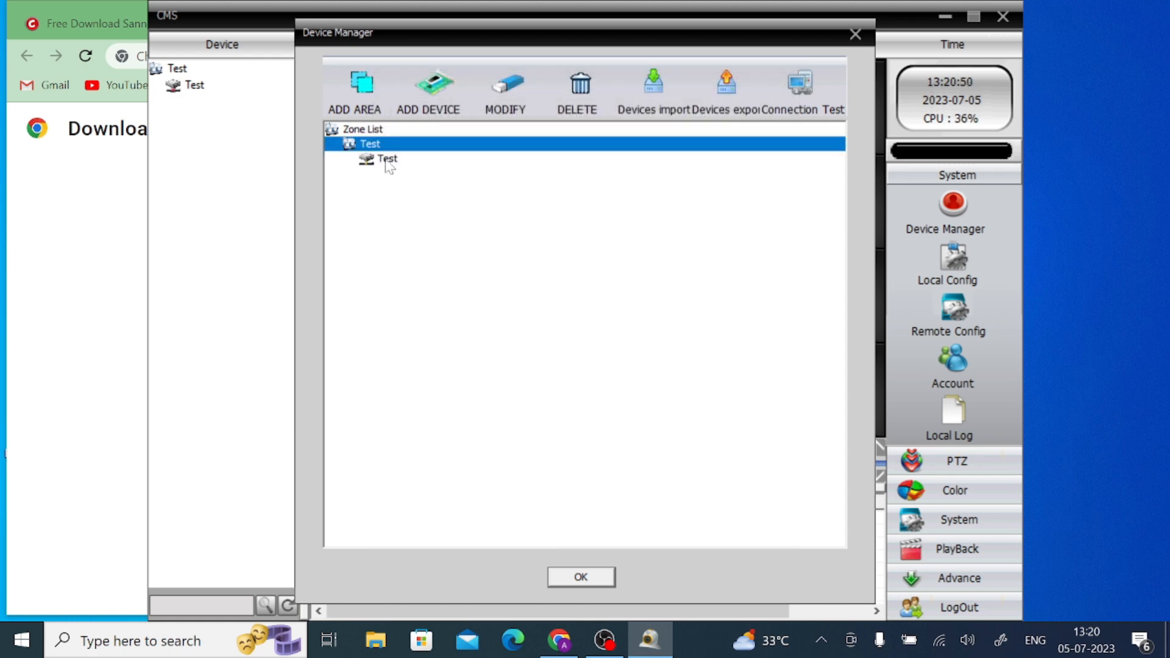
Select the Test device, leave Device Manager, and play CAM01 live in the first tile.
left_click(385, 159)
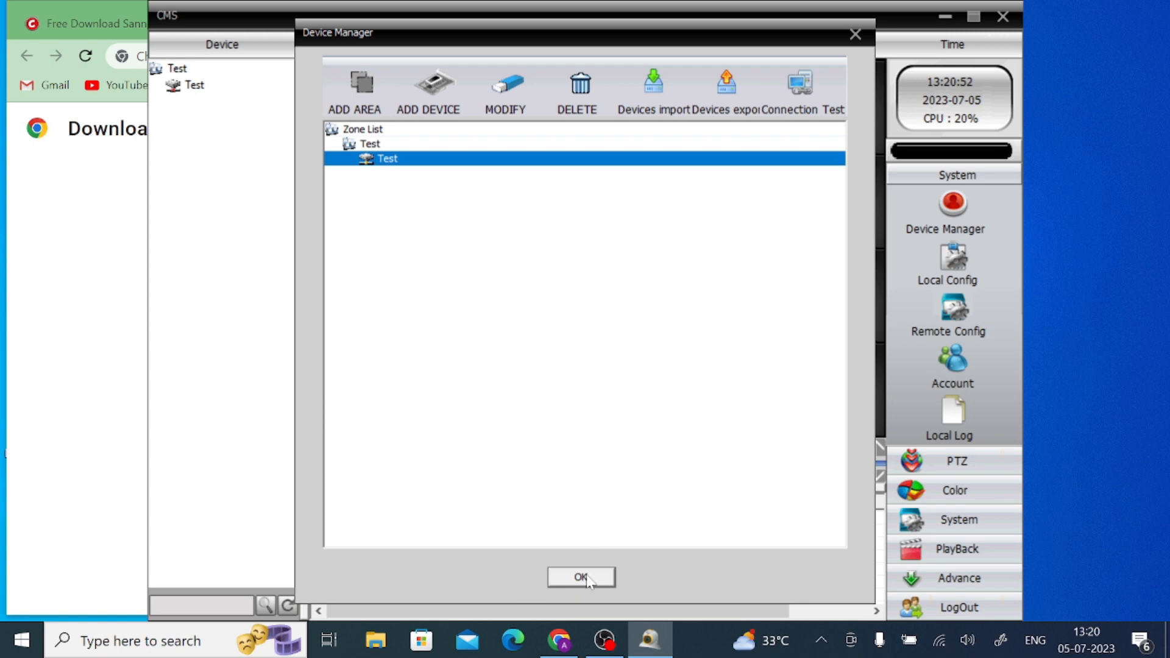
left_click(580, 577)
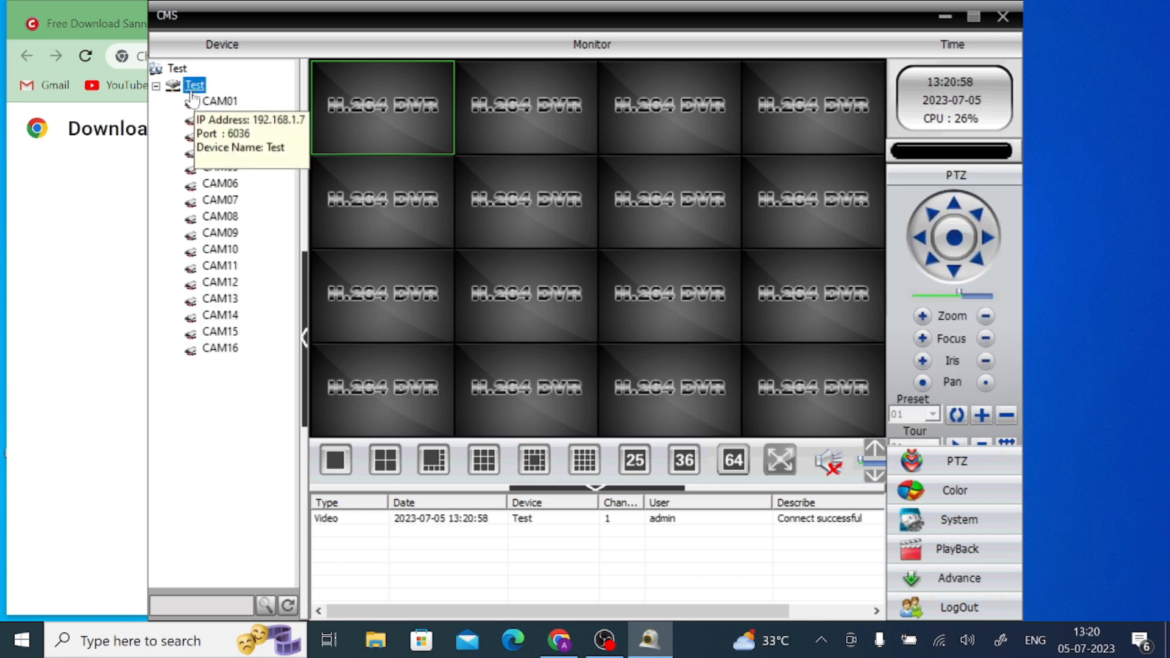
mouse_move(169, 124)
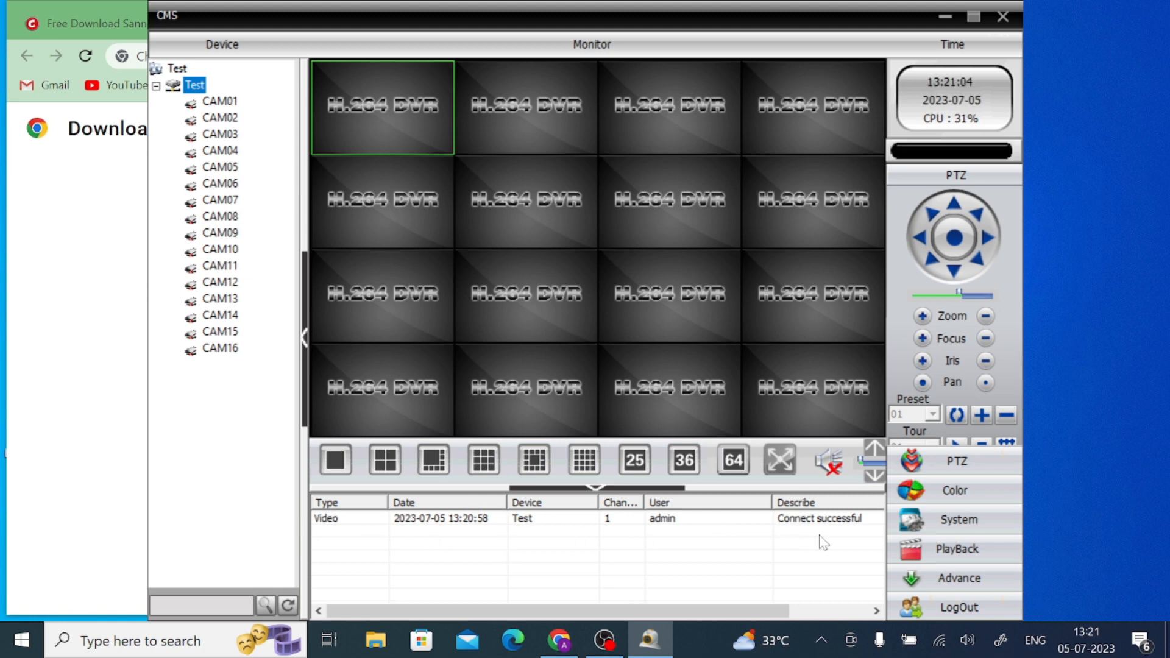
mouse_move(173, 265)
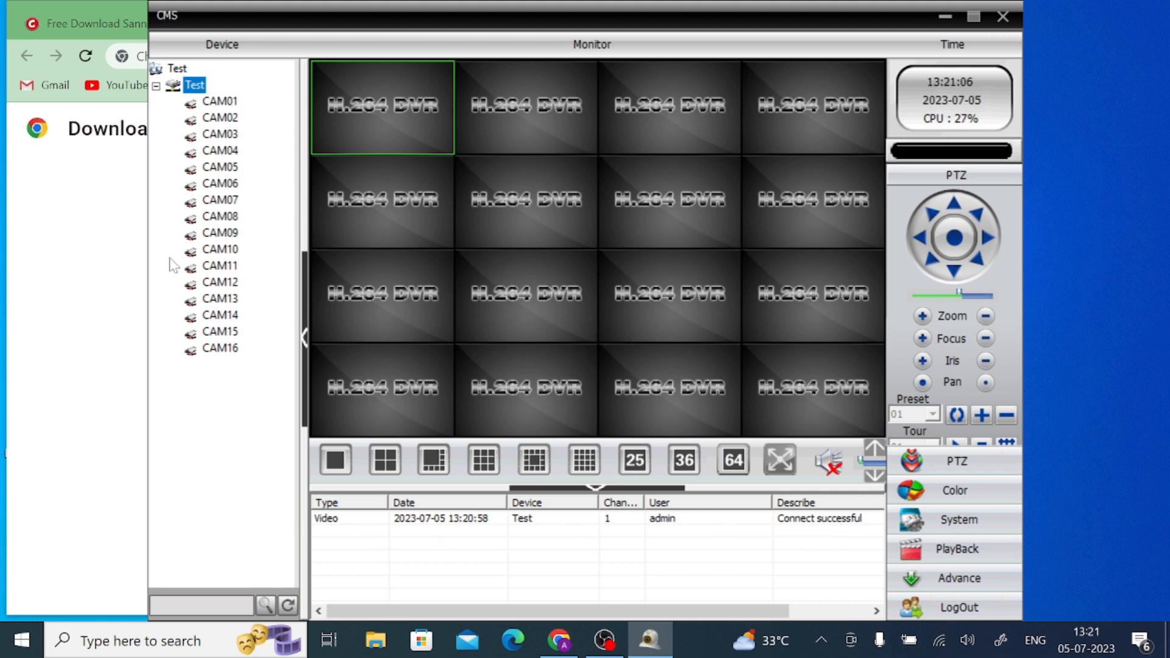
double_click(220, 101)
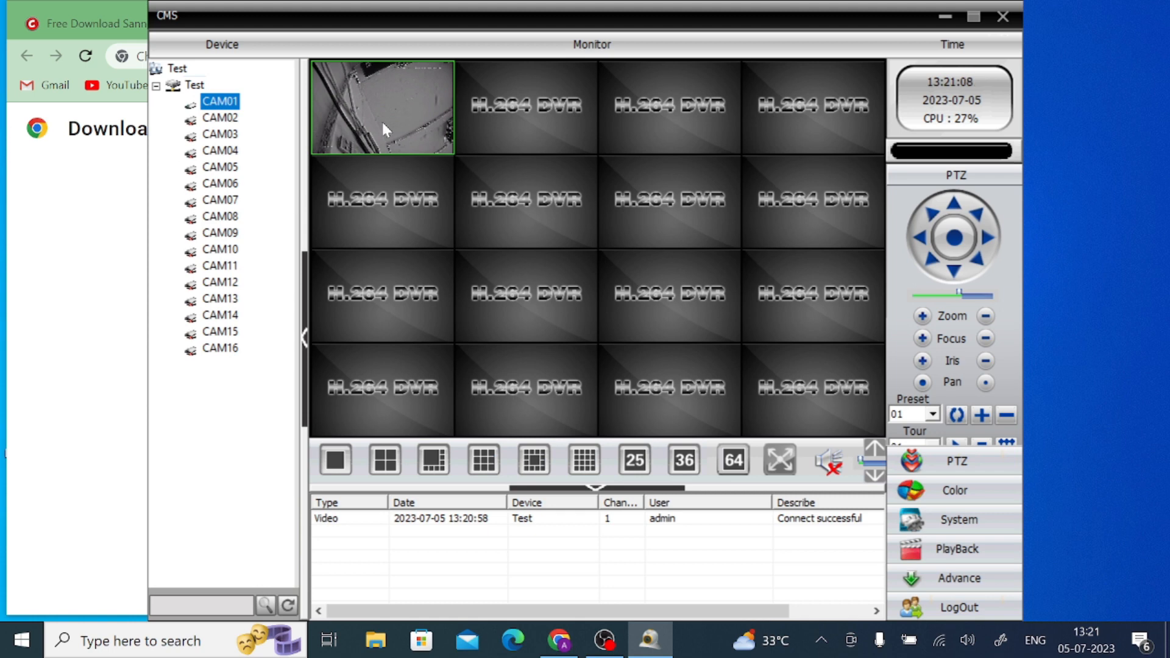